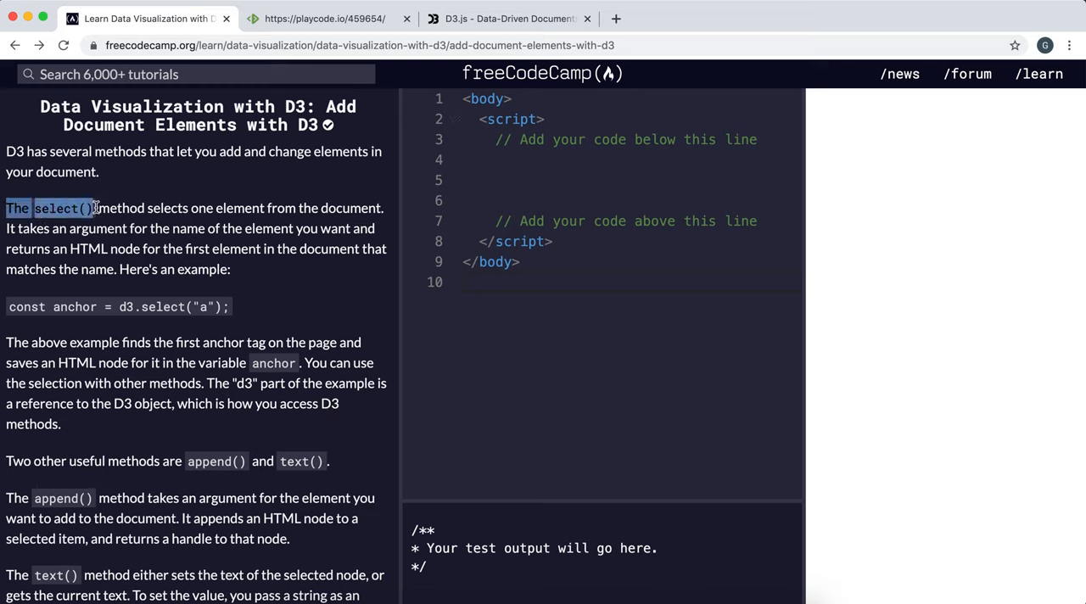
- Read the select() lesson, highlighting its key phrases, then bring up the D3.js homepage
drag(94, 208, 271, 208)
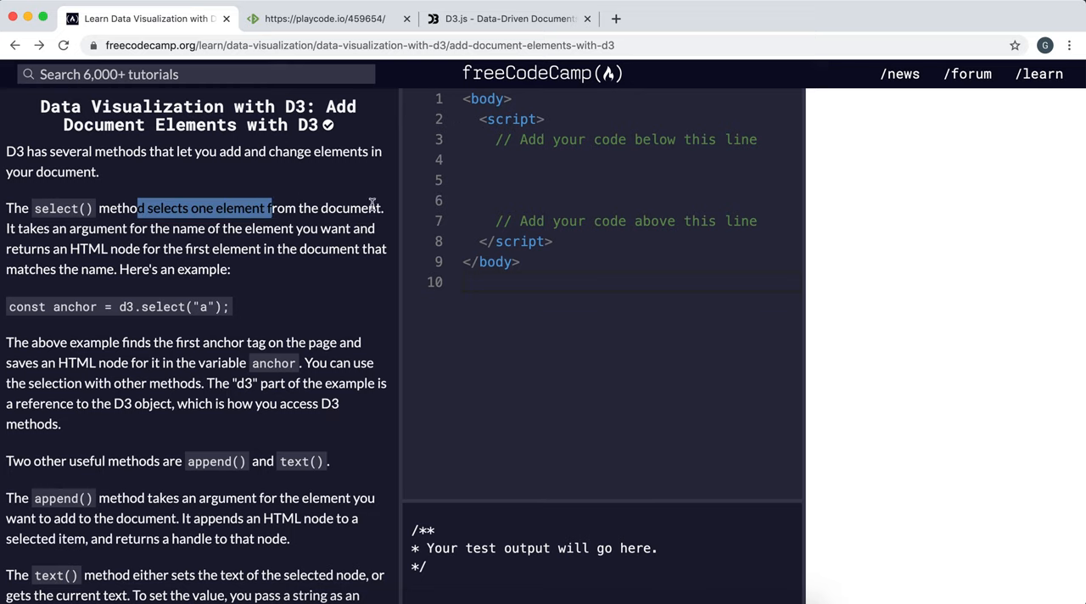
mouse_move(176, 229)
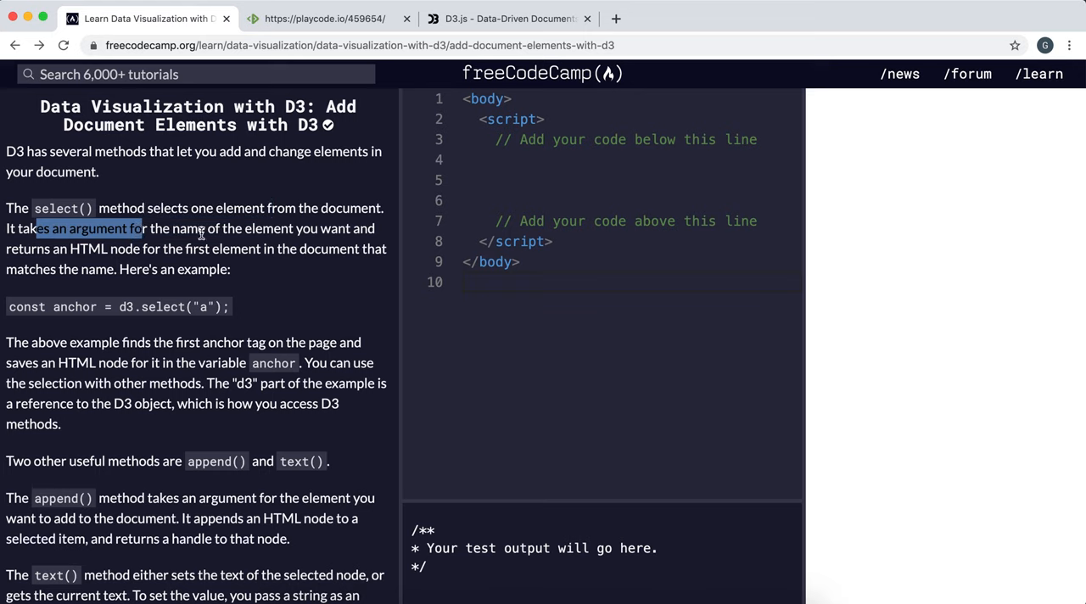
mouse_move(74, 252)
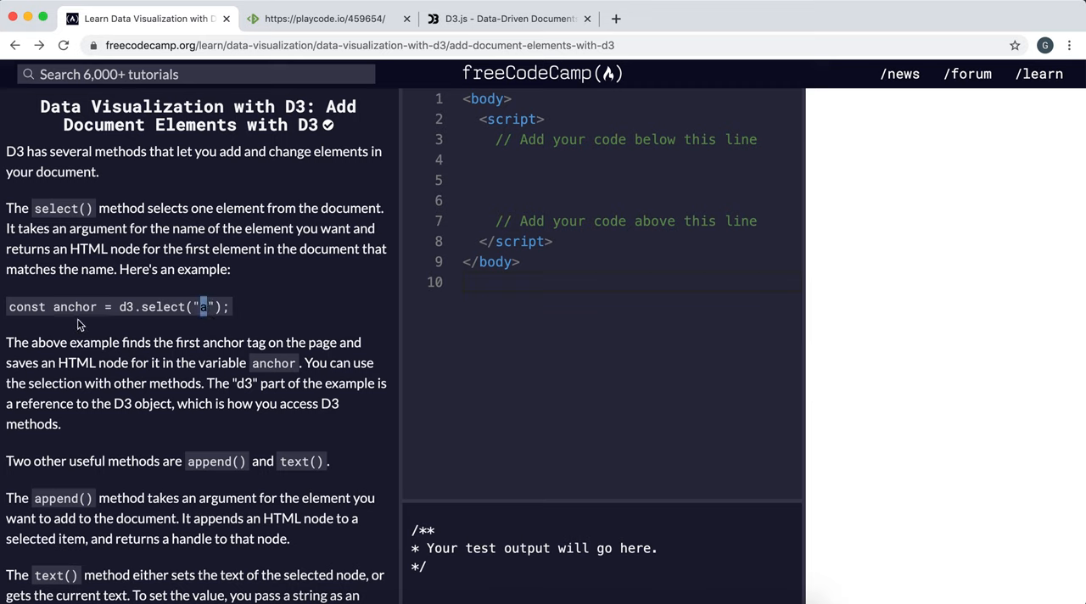
double_click(73, 306)
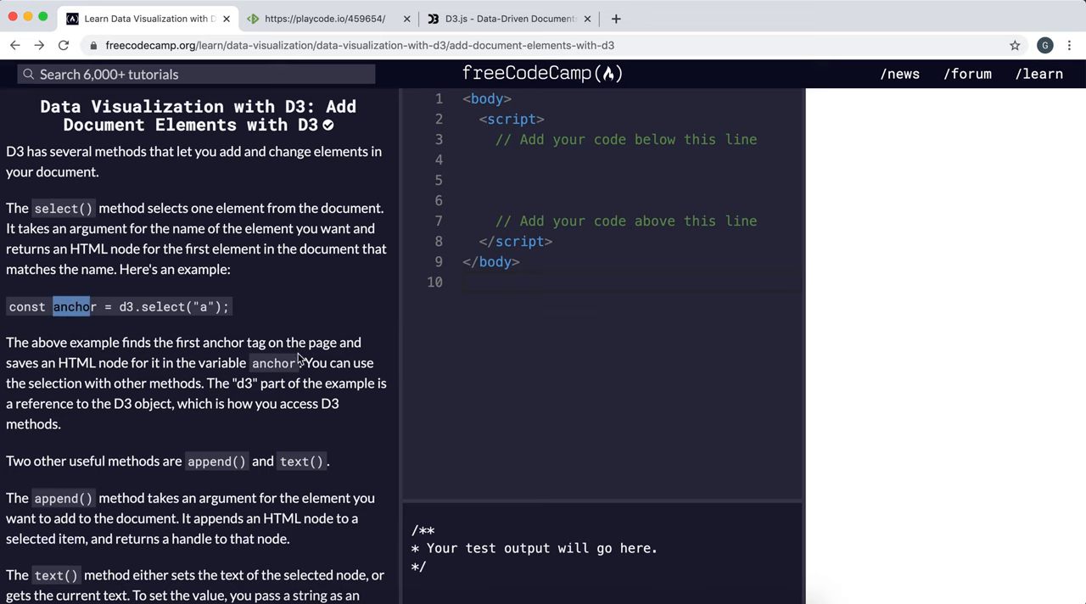
mouse_move(96, 337)
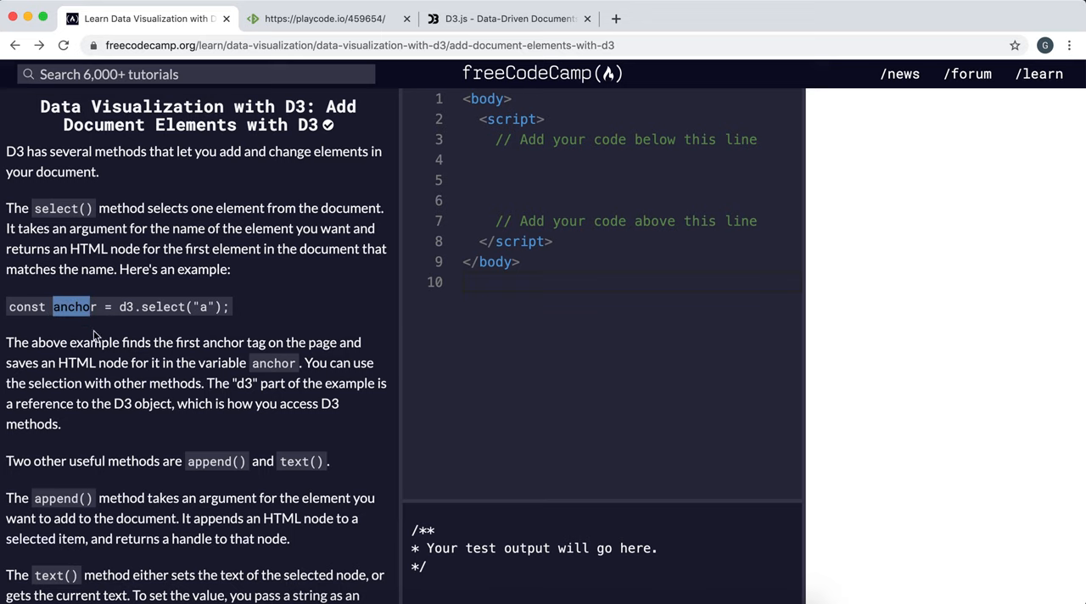
scroll(down, 3)
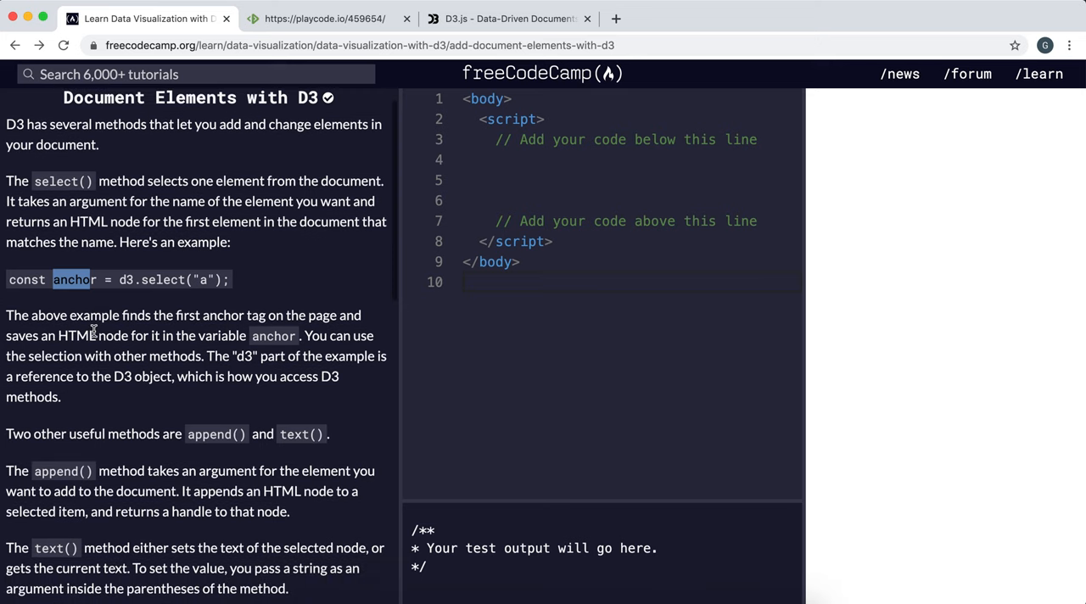
scroll(down, 3)
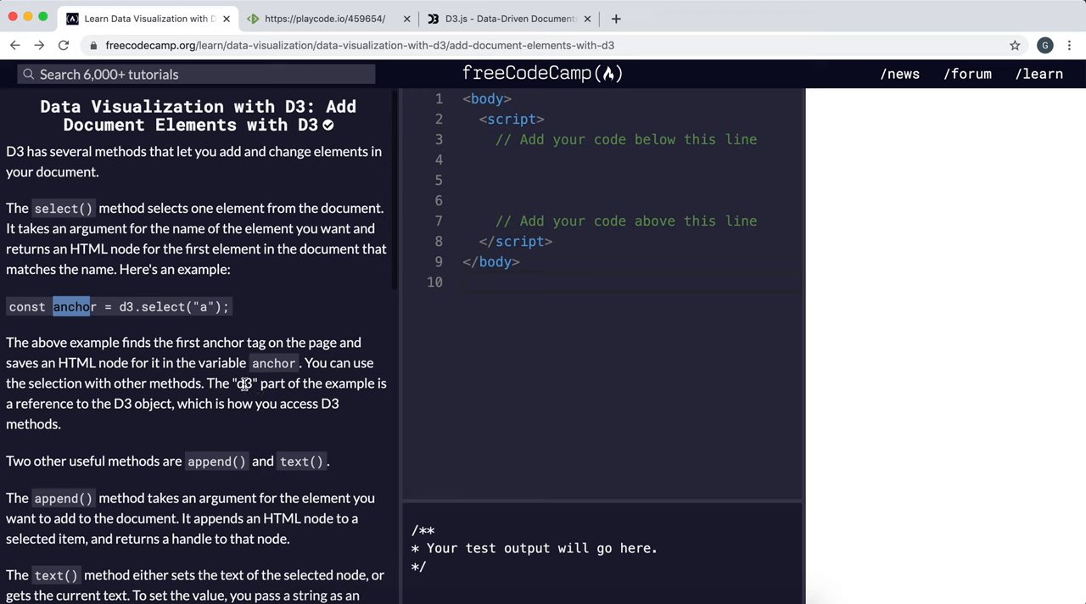
drag(207, 383, 324, 382)
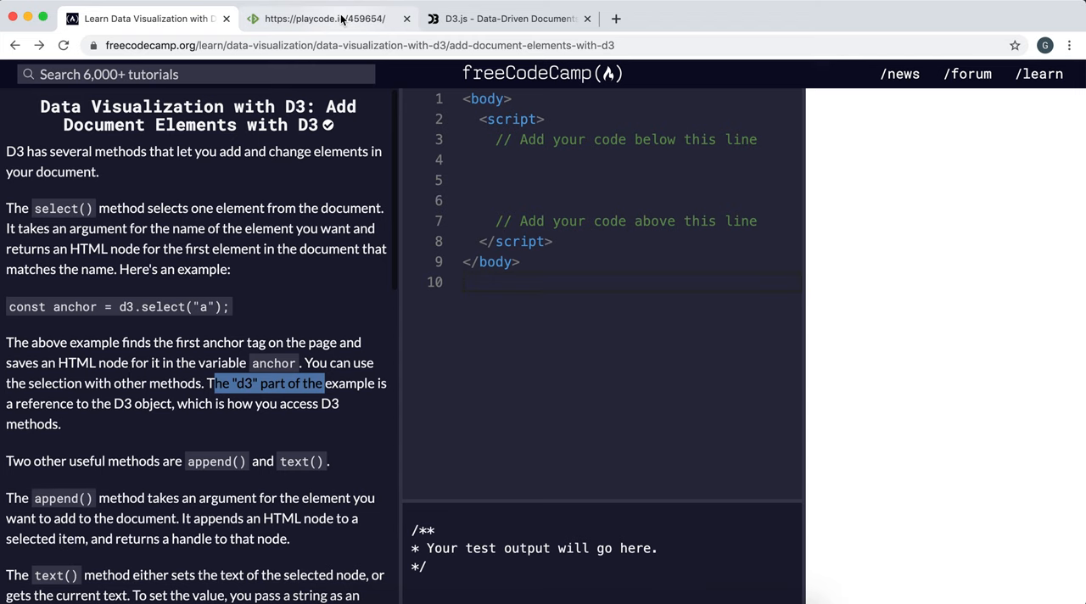
click(509, 17)
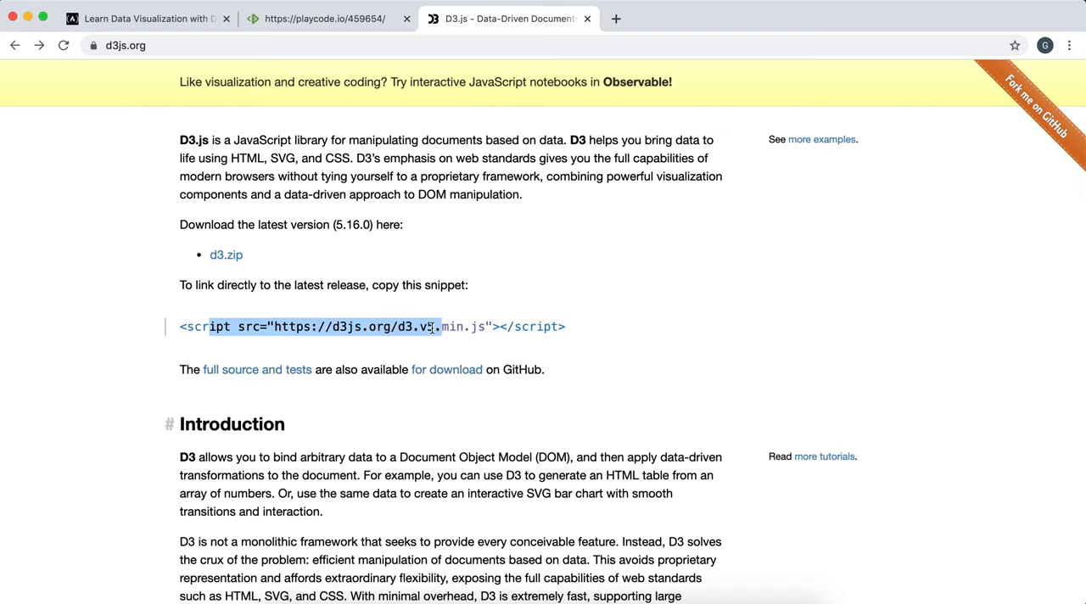
- In script.js, try console.log(d3), then write let header = d3.select('h1')
click(325, 19)
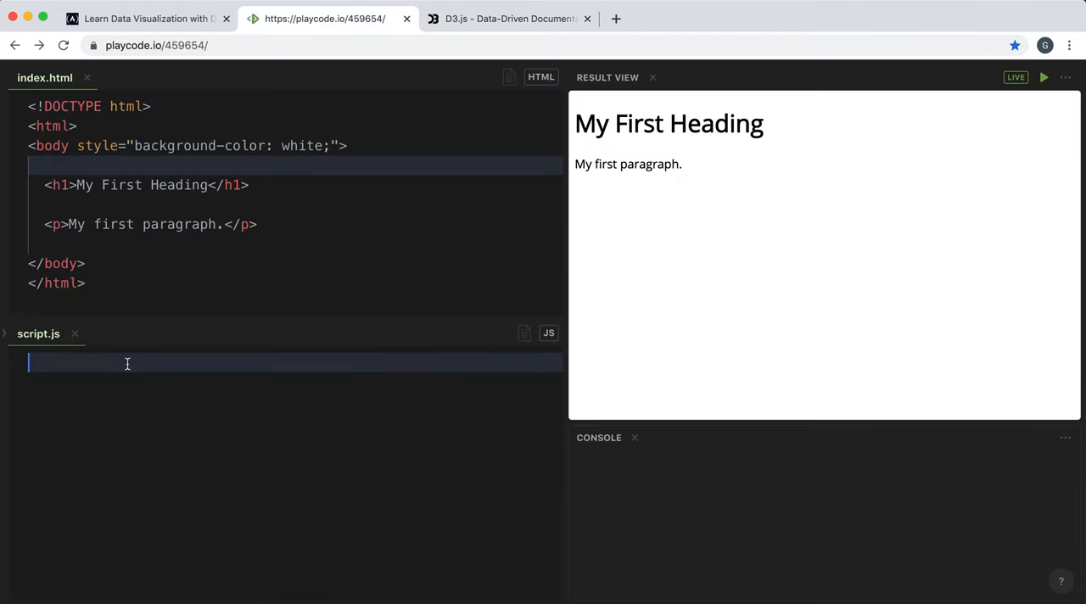
text(d3.)
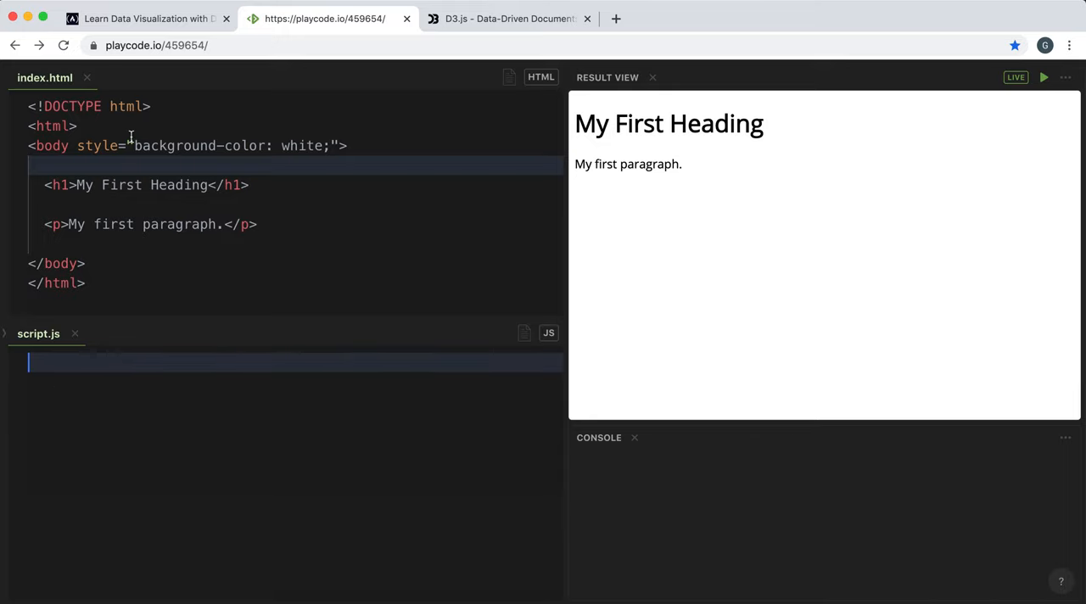
text(console.l)
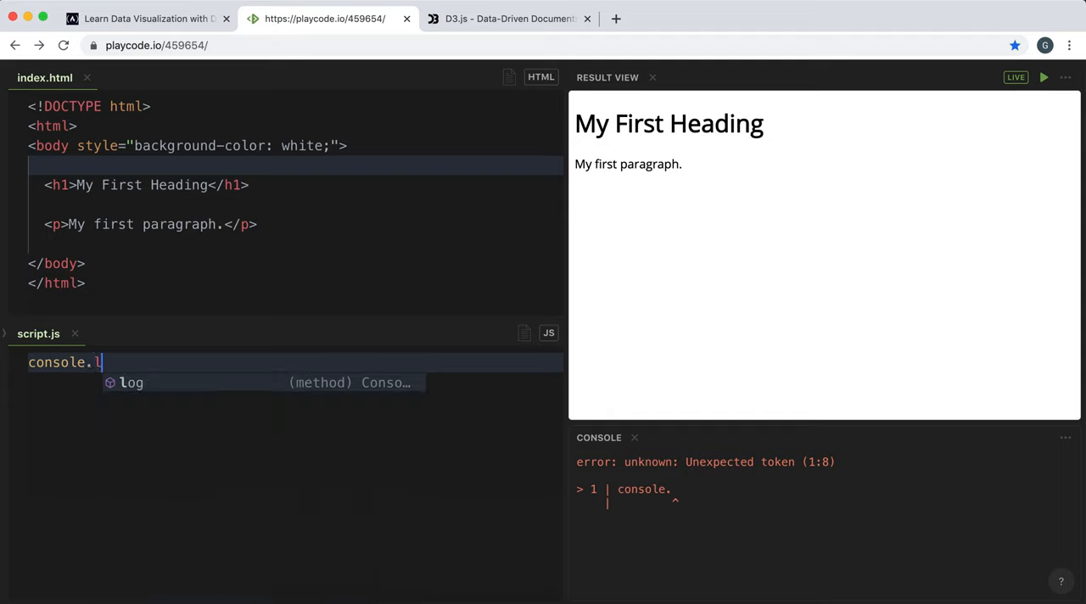
text(og(d3))
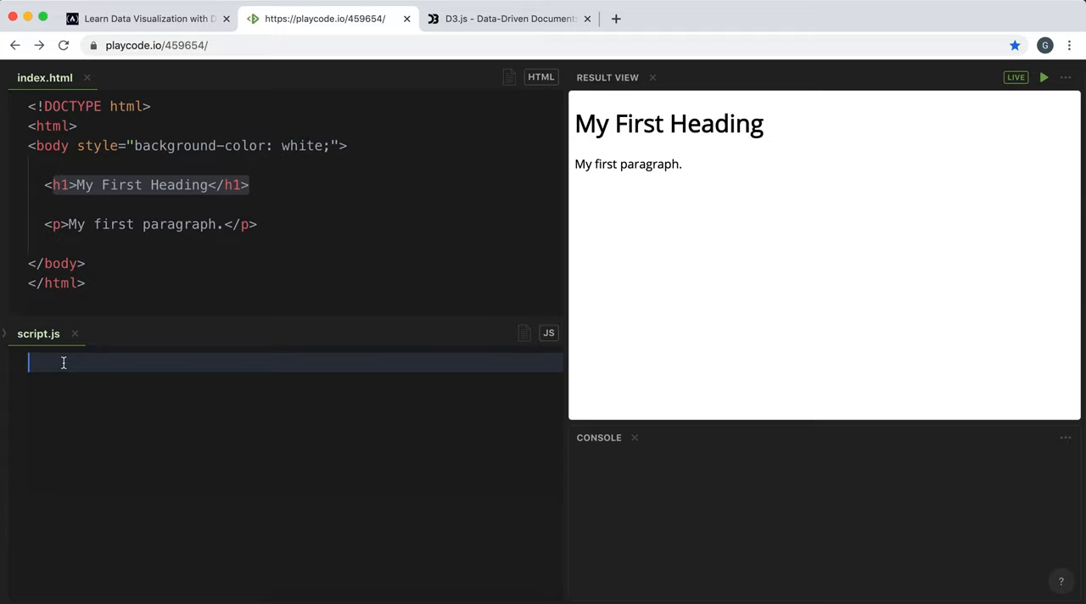
text(d3.selec)
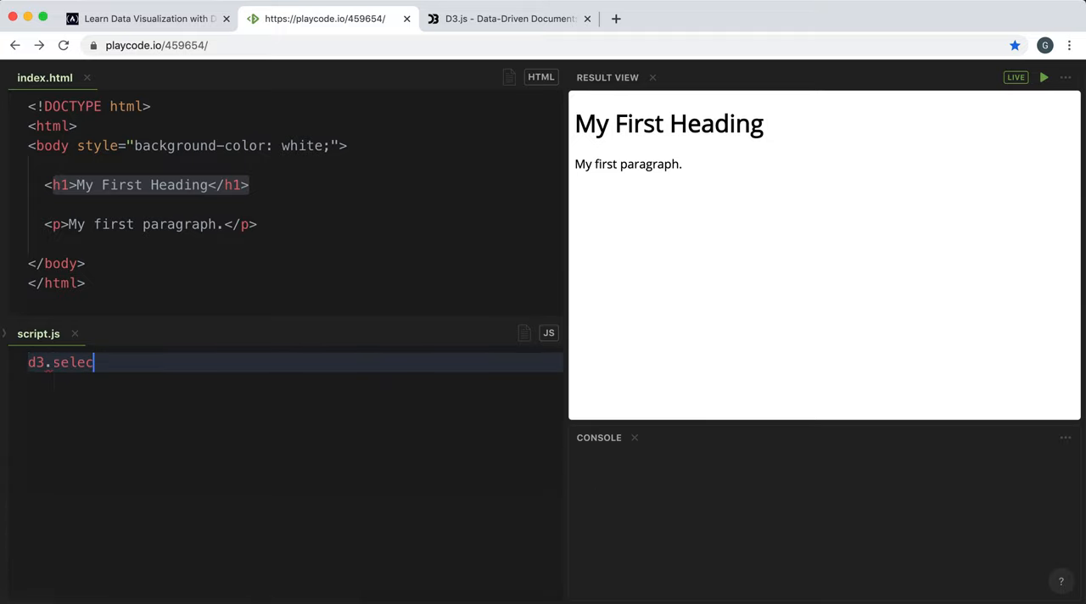
text(t(''))
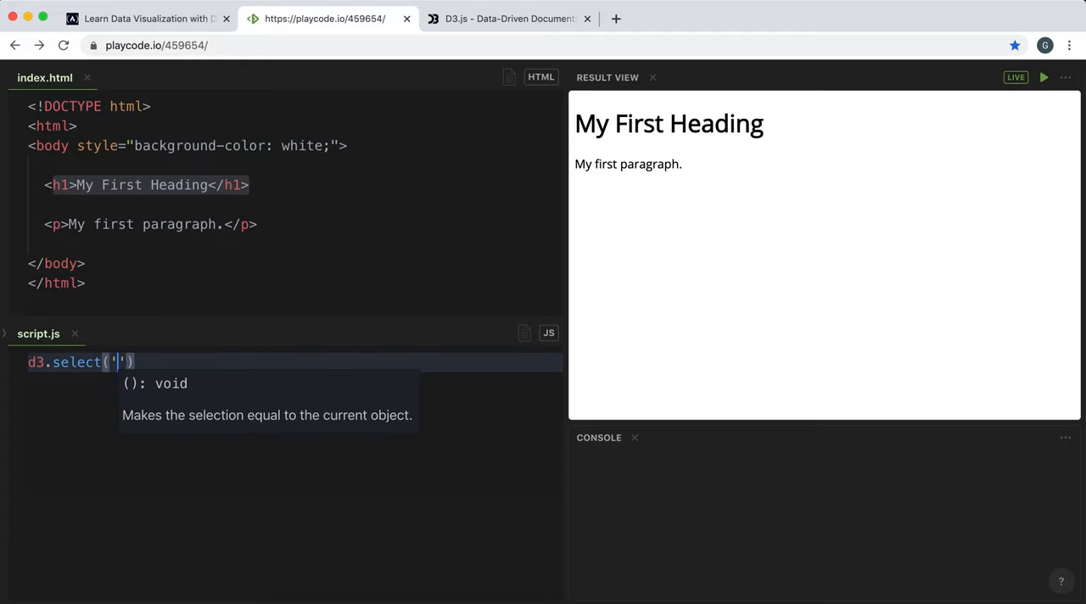
text(h1)
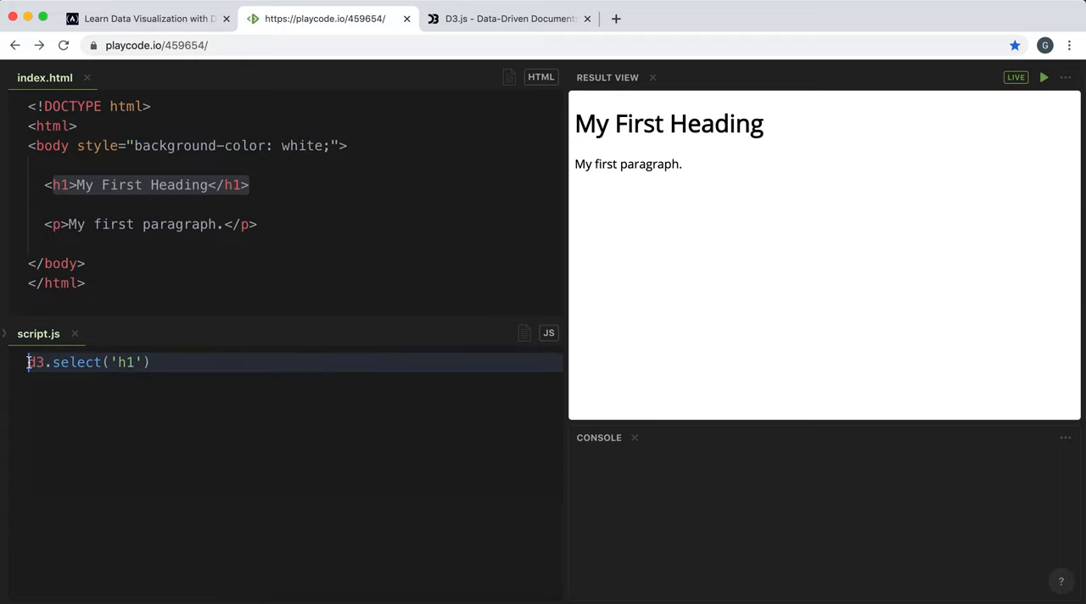
text(let header =)
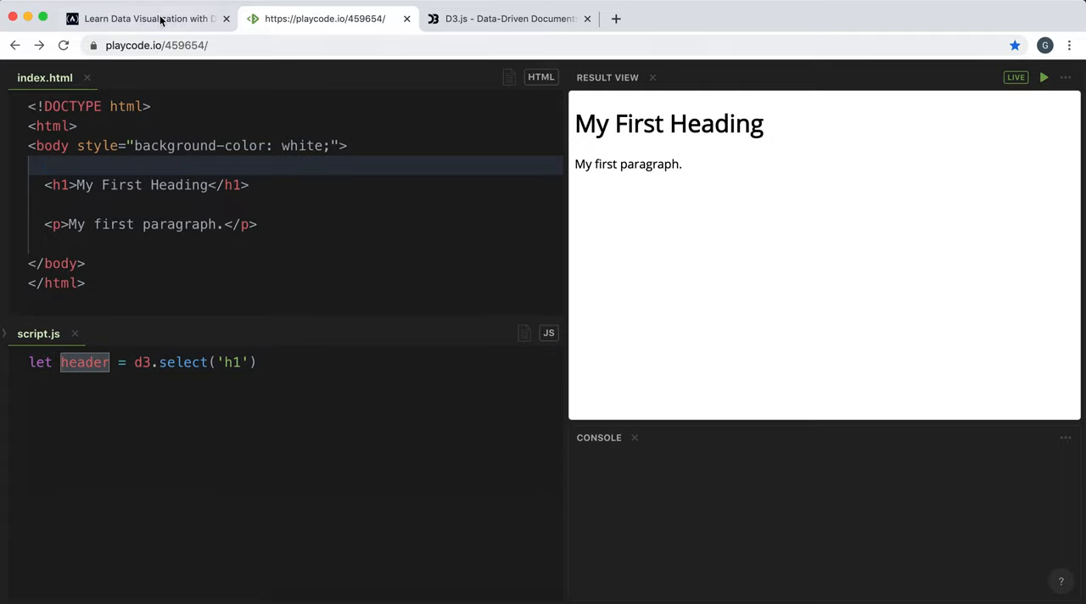
- Return to the freeCodeCamp lesson's explanation of append() and text()
click(144, 18)
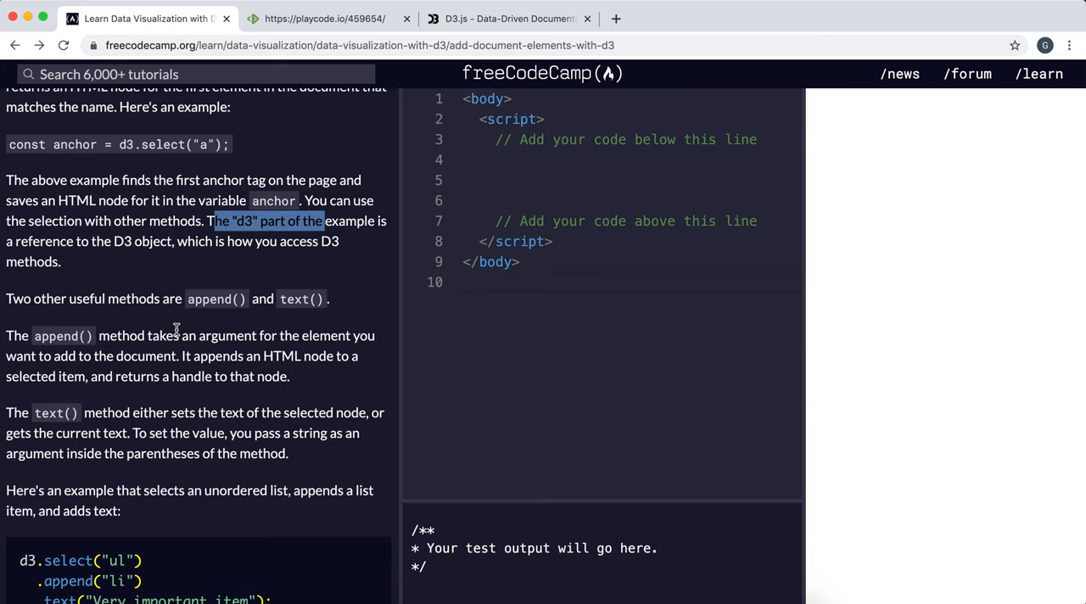
mouse_move(156, 354)
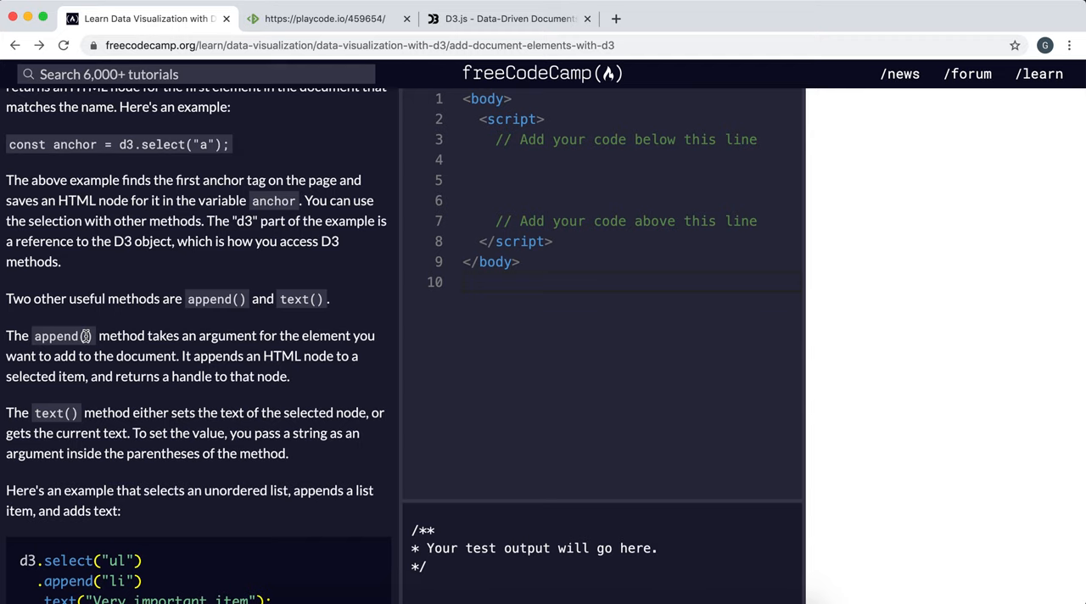
mouse_move(176, 357)
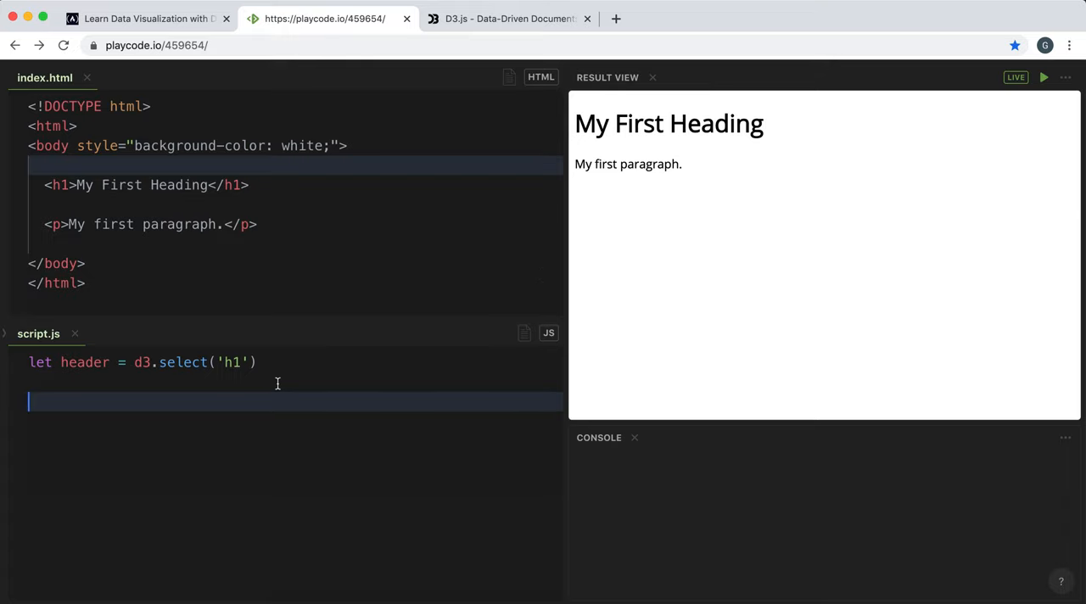
- Add let body = d3.select('body') and body.append('p') below the header line
text(let bo)
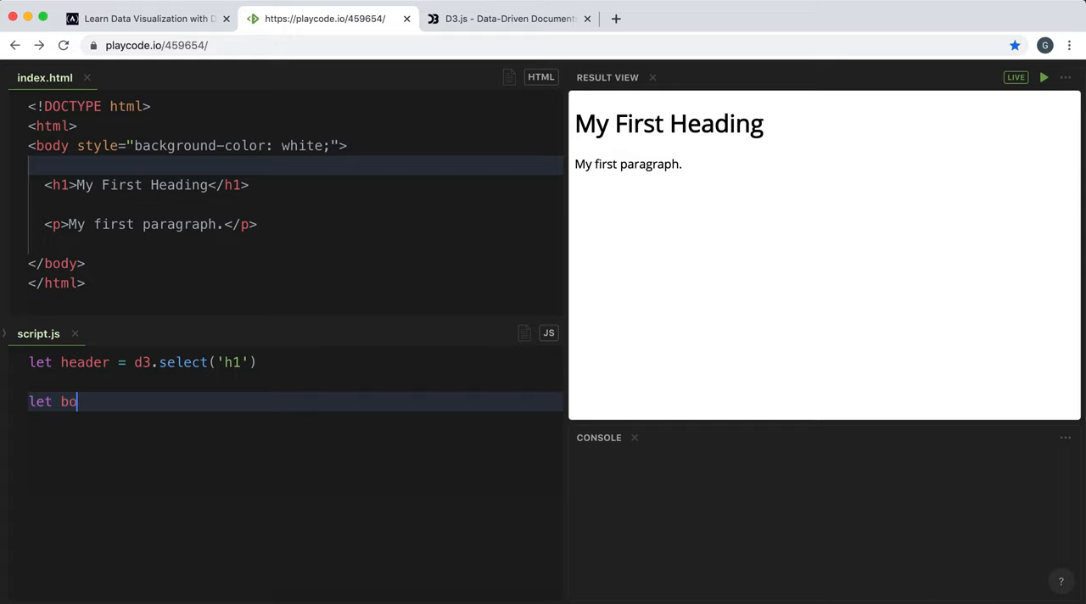
text(dy = d3)
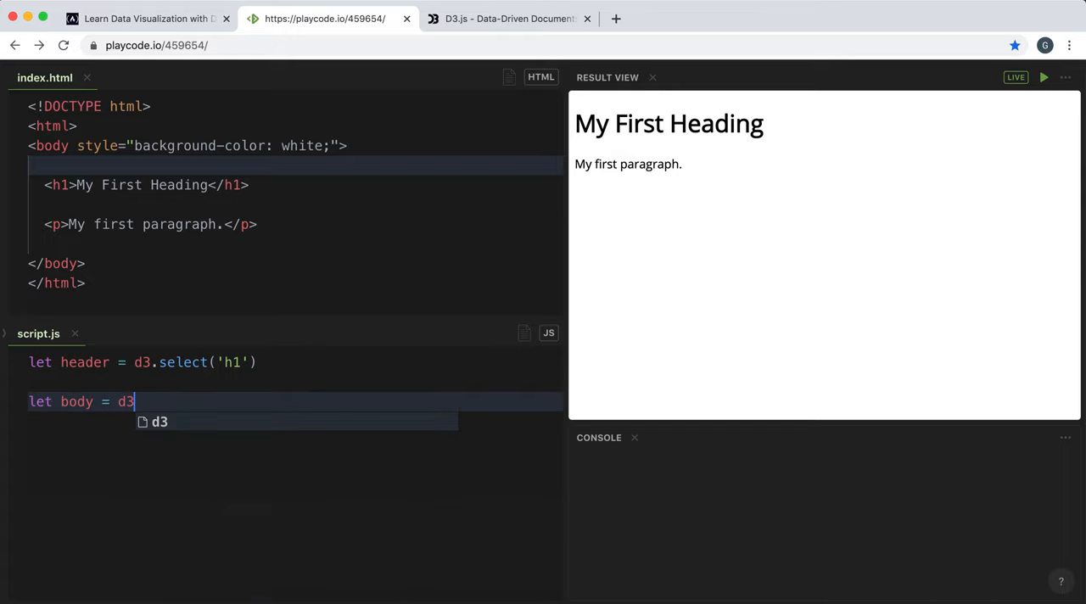
text(.select('body)
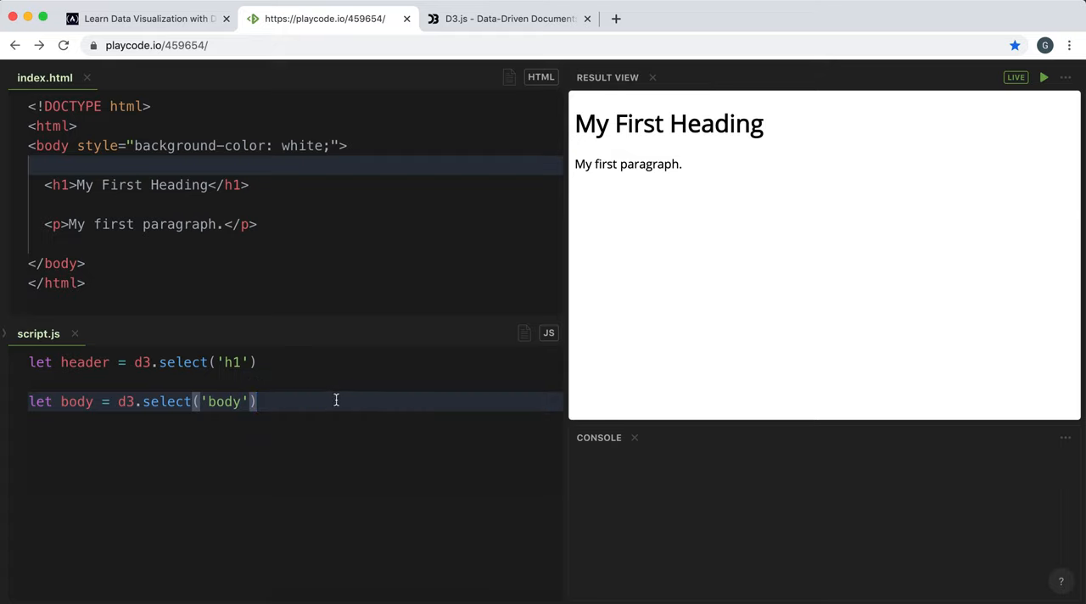
key(Enter)
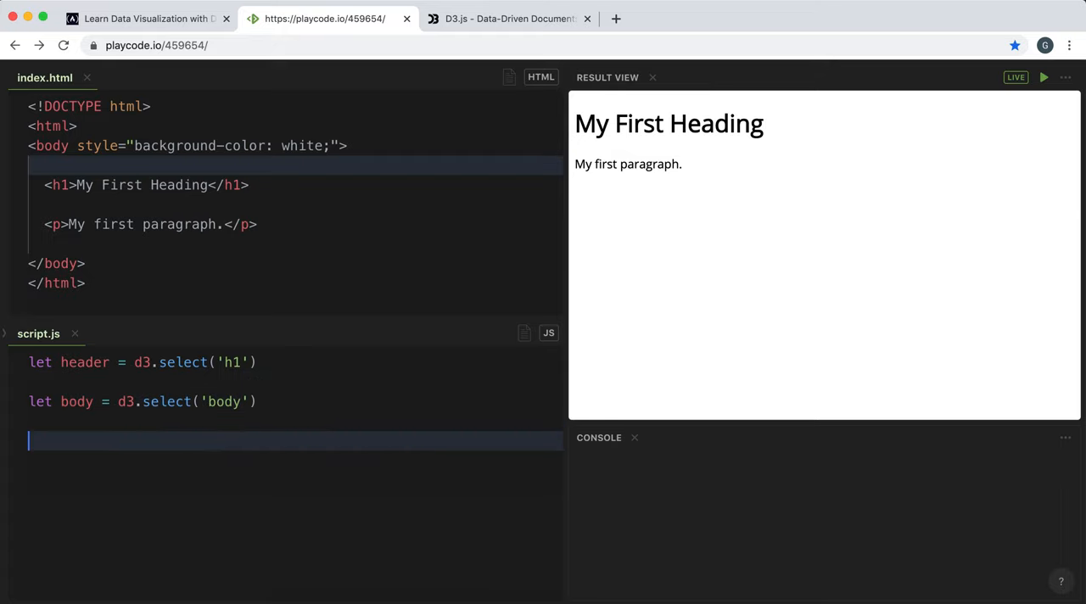
text(body)
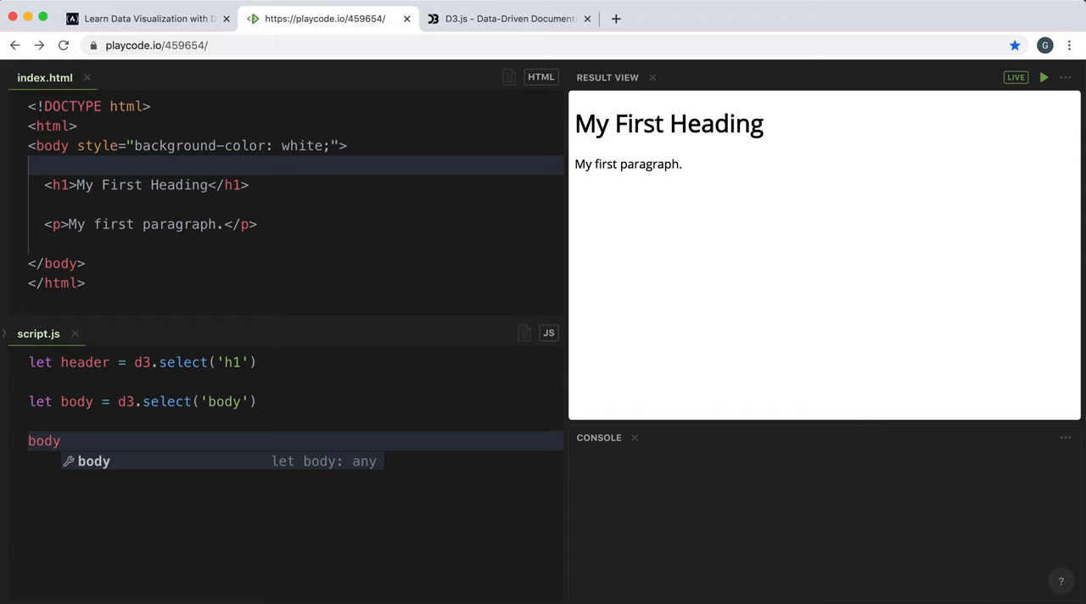
text(.append)
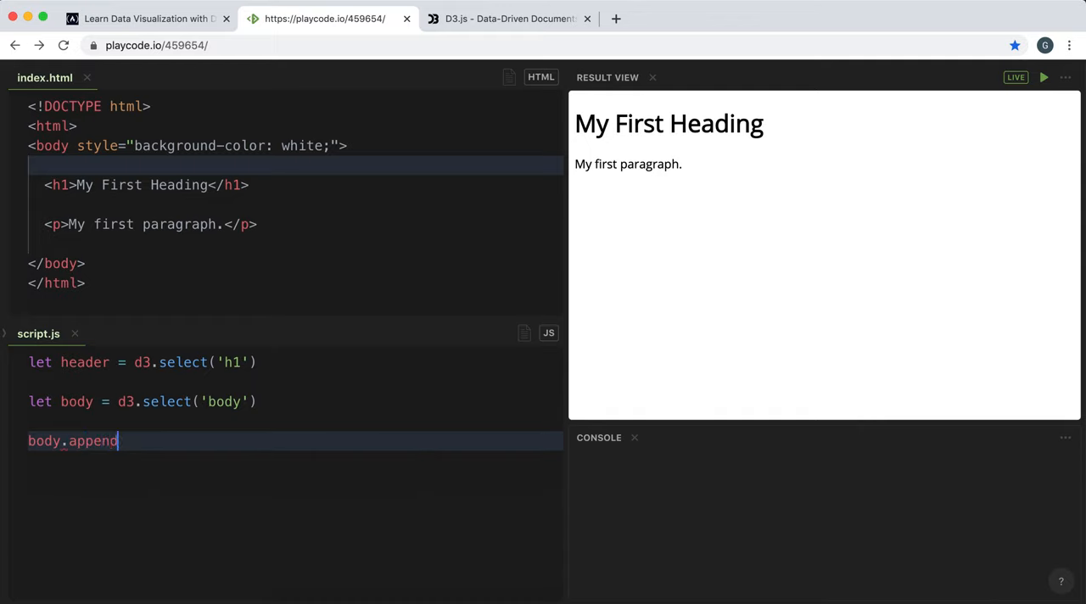
text(('p'))
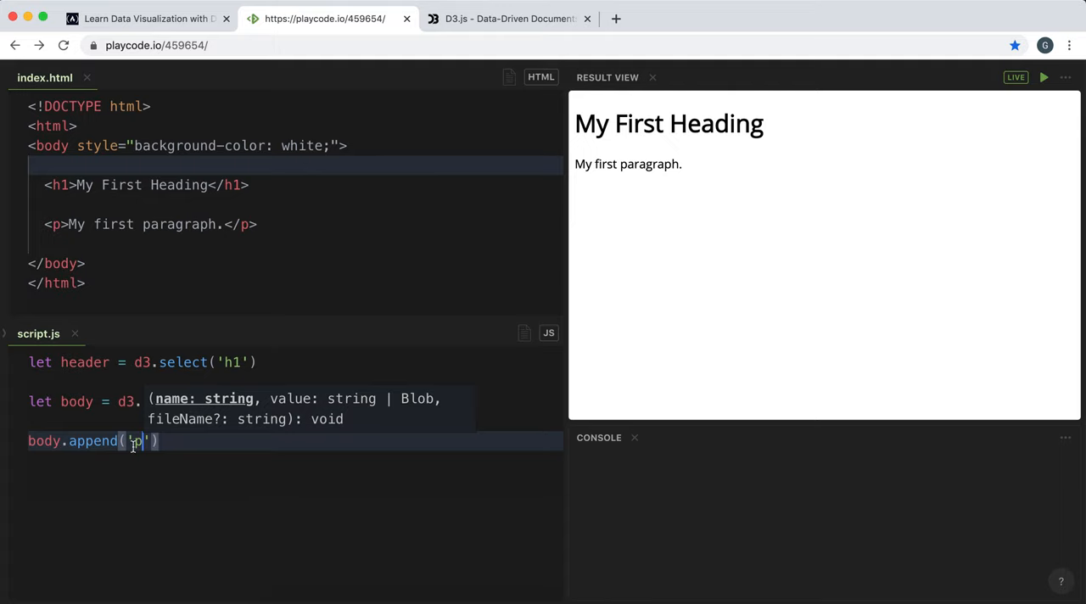
mouse_move(578, 190)
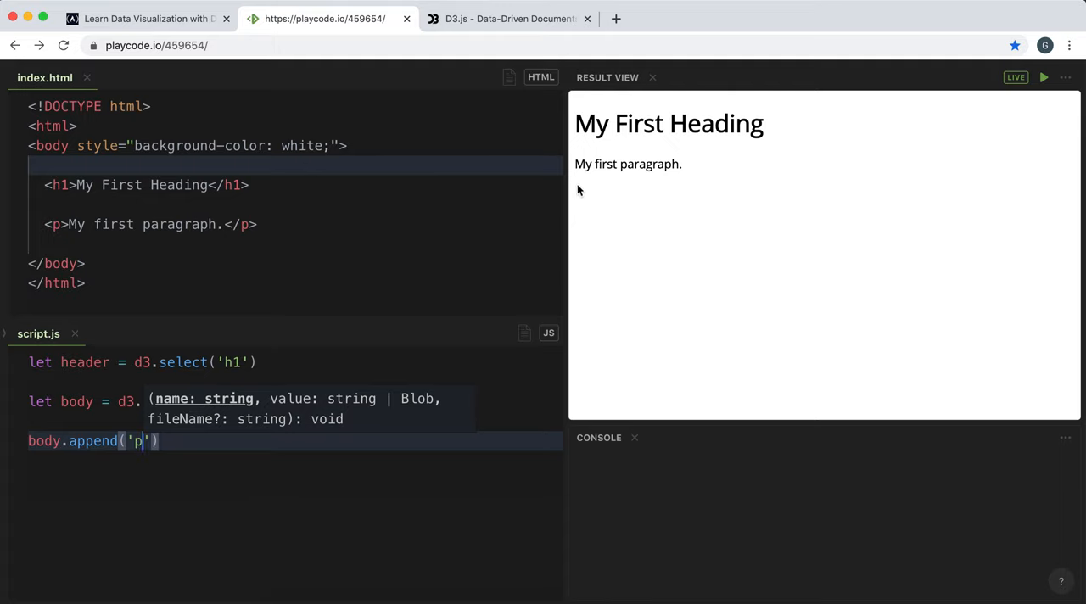
mouse_move(584, 206)
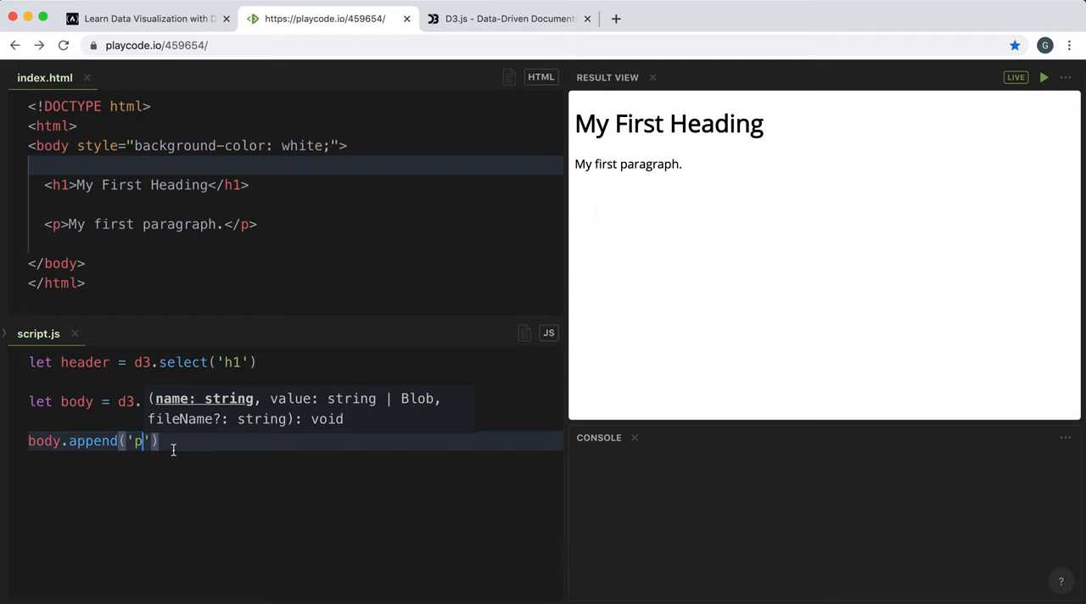
click(144, 18)
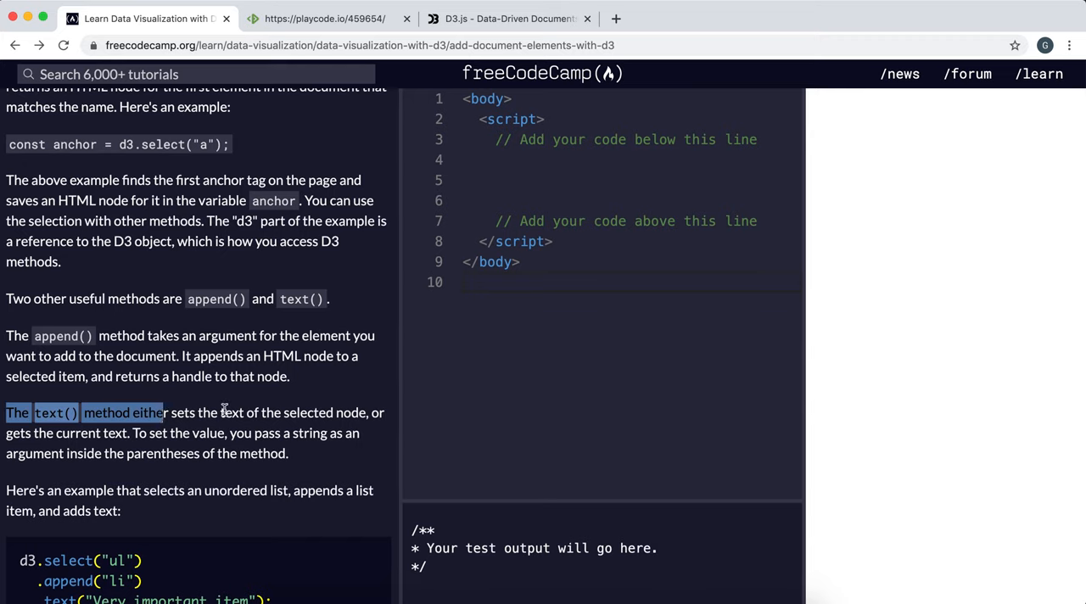
mouse_move(162, 382)
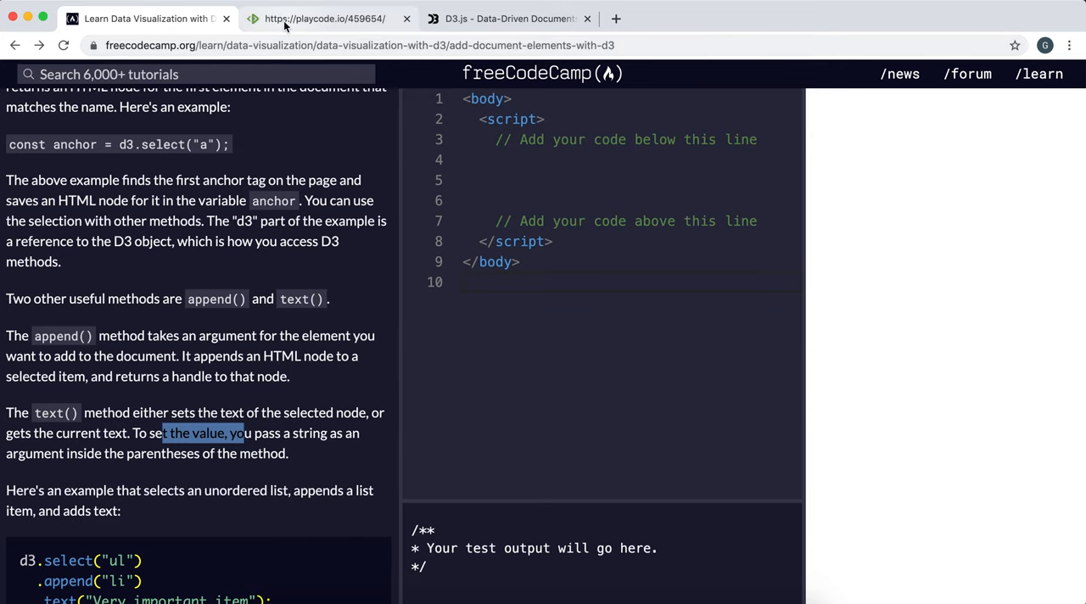
- Back in PlayCode, start a console.log(header. line after the header selection
click(324, 19)
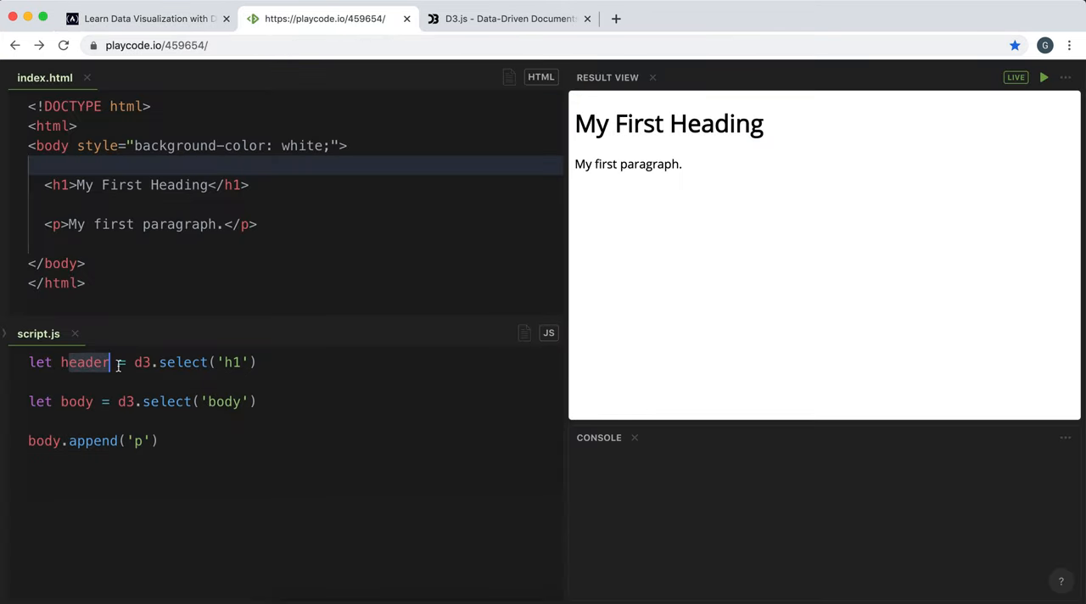
click(280, 362)
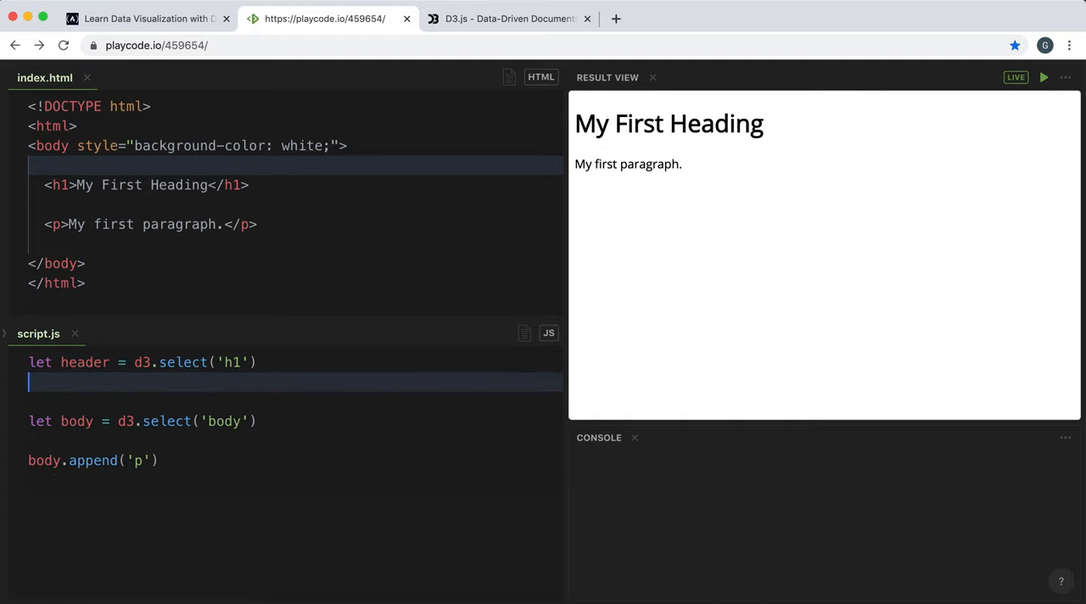
text(console.log)
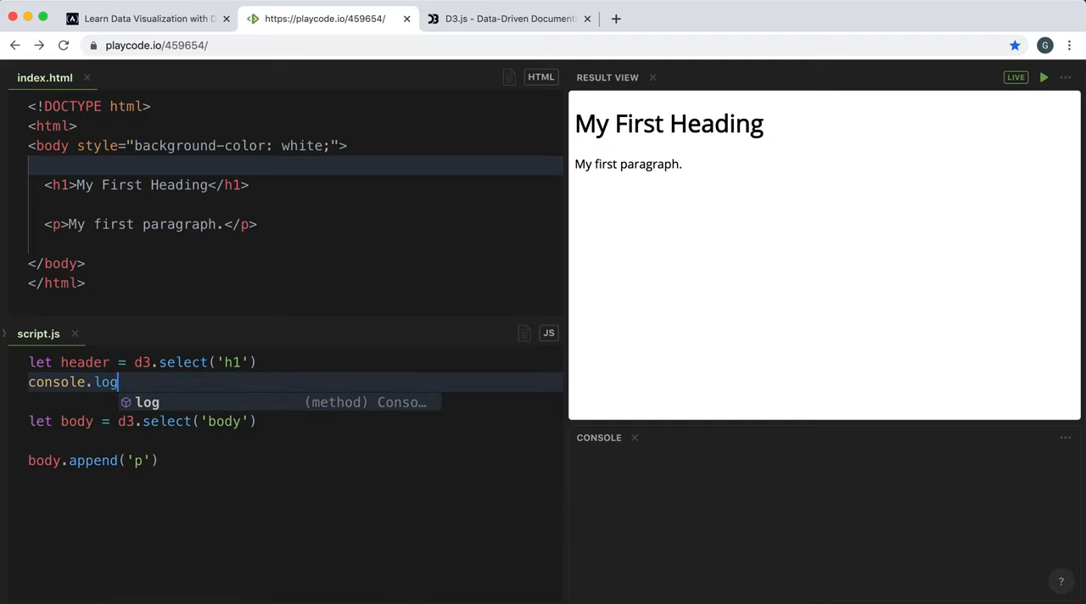
text(()
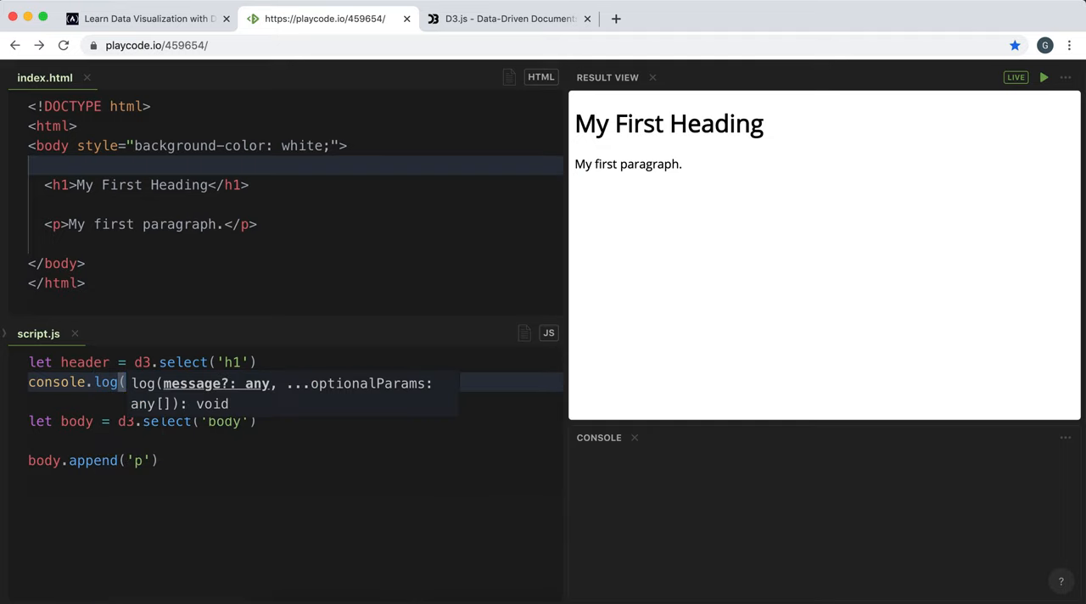
text(header.)
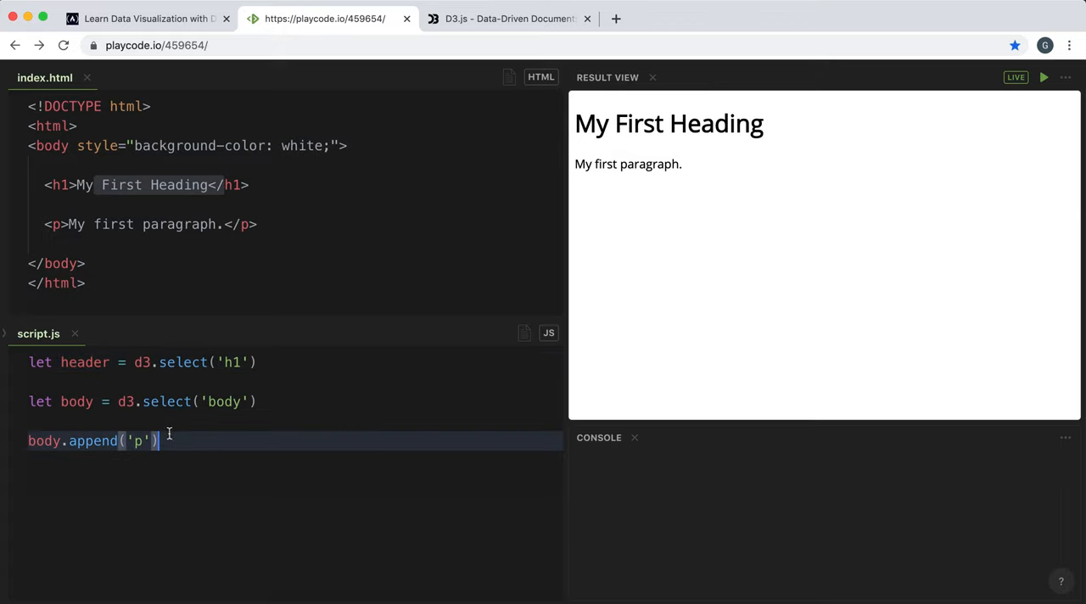
- Chain .text('Hello World') onto body.append('p') and highlight the new paragraph in the result
text(.text())
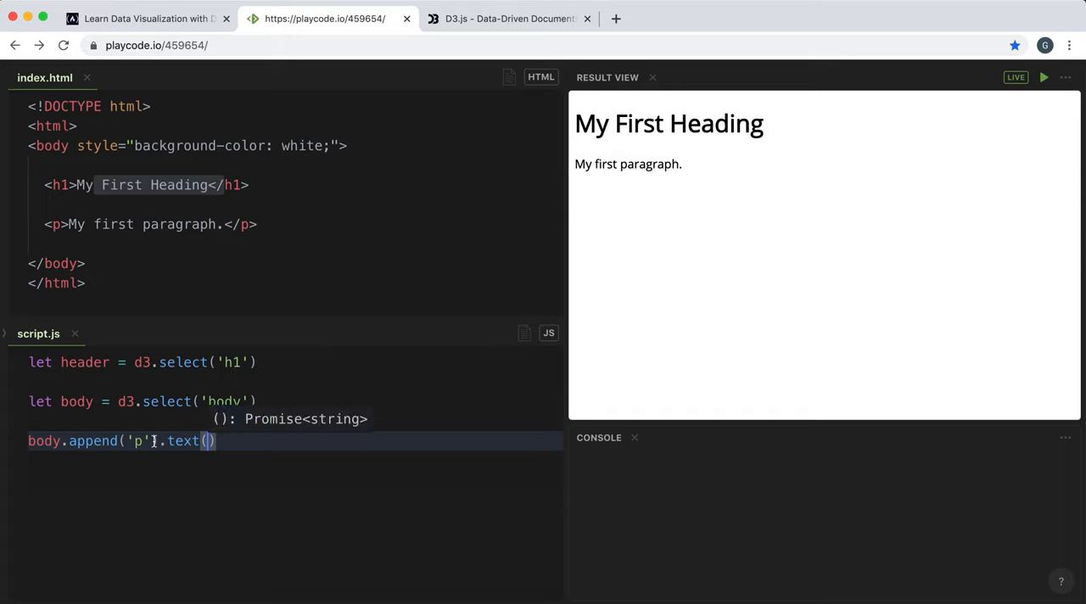
text('')
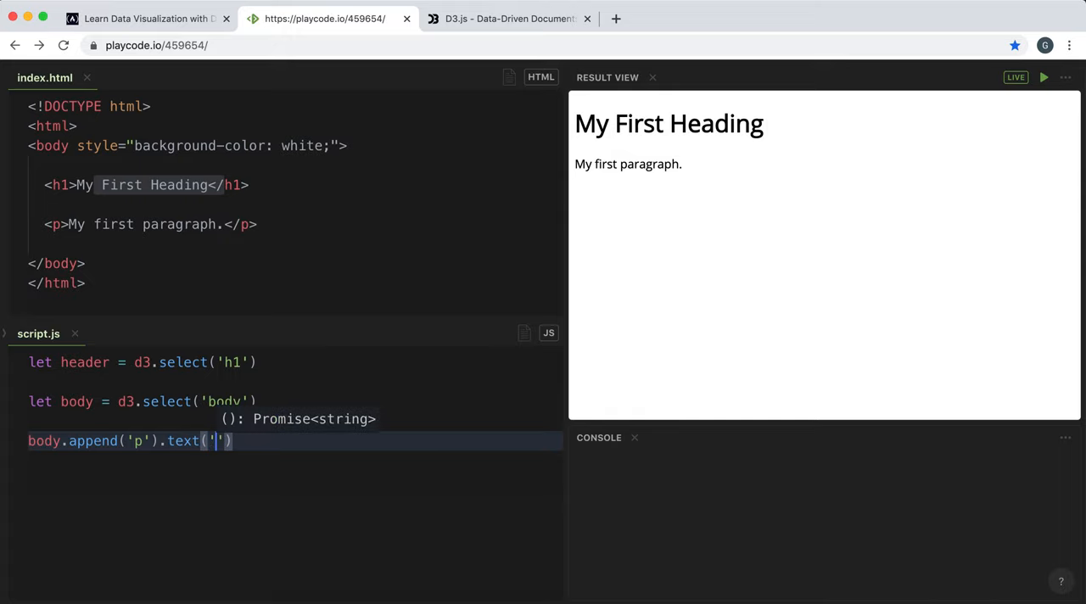
text(Hello Wo)
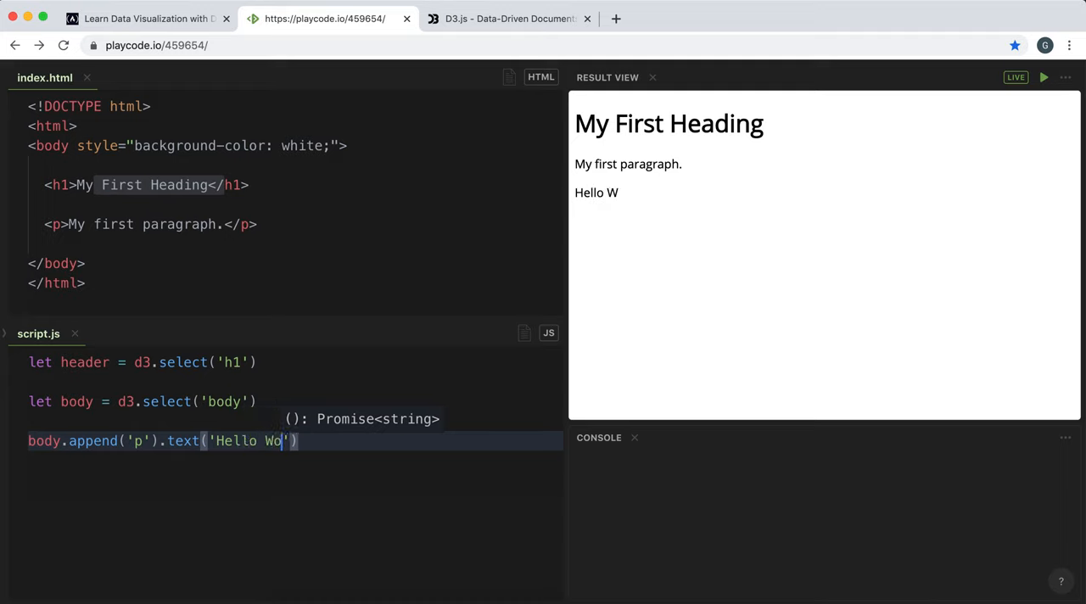
text(rld)
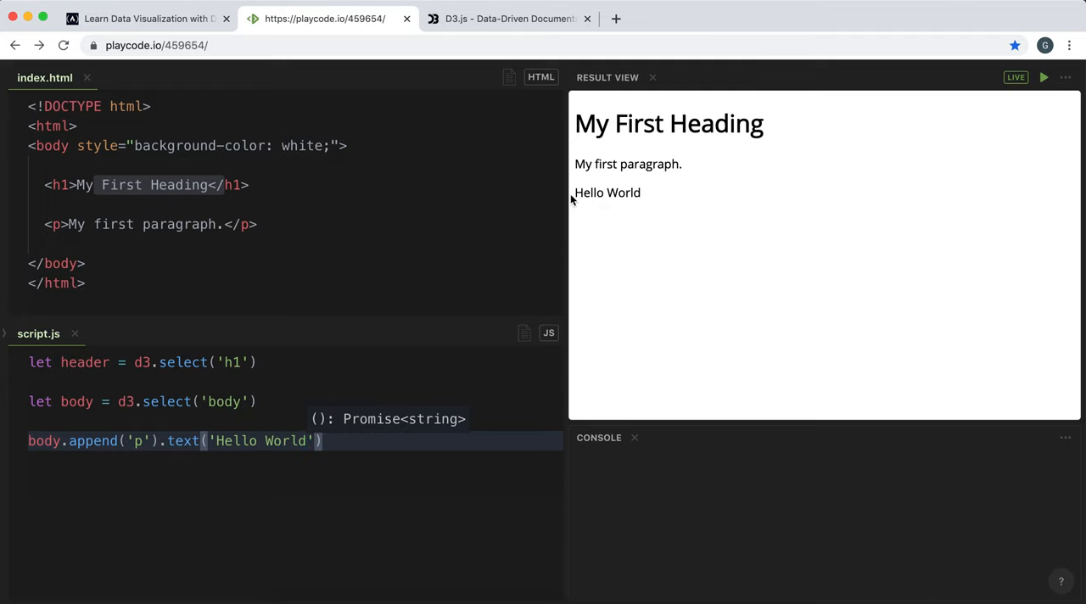
double_click(608, 192)
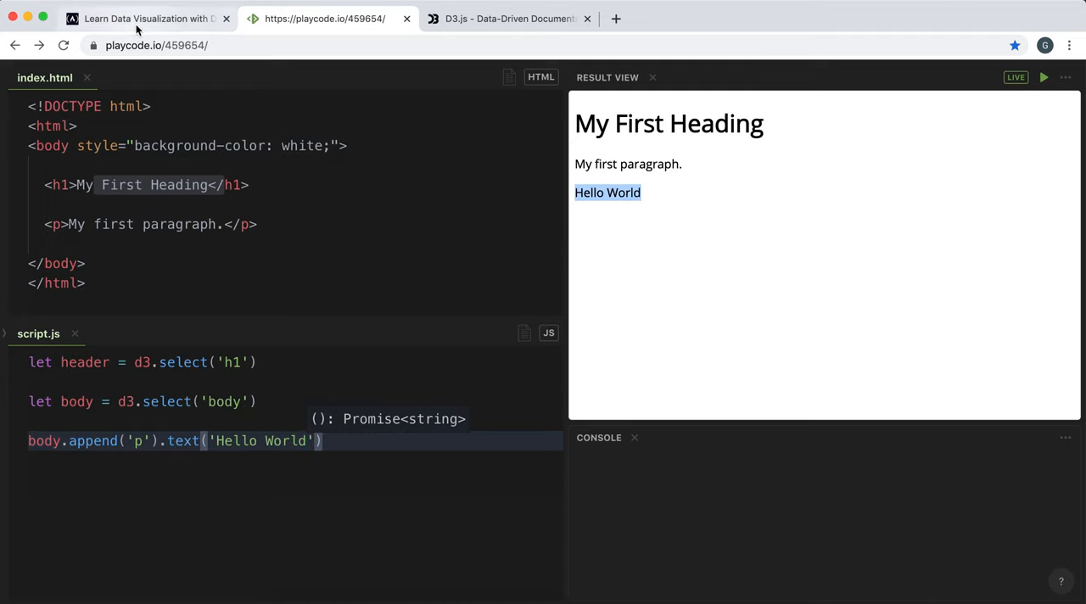
click(144, 18)
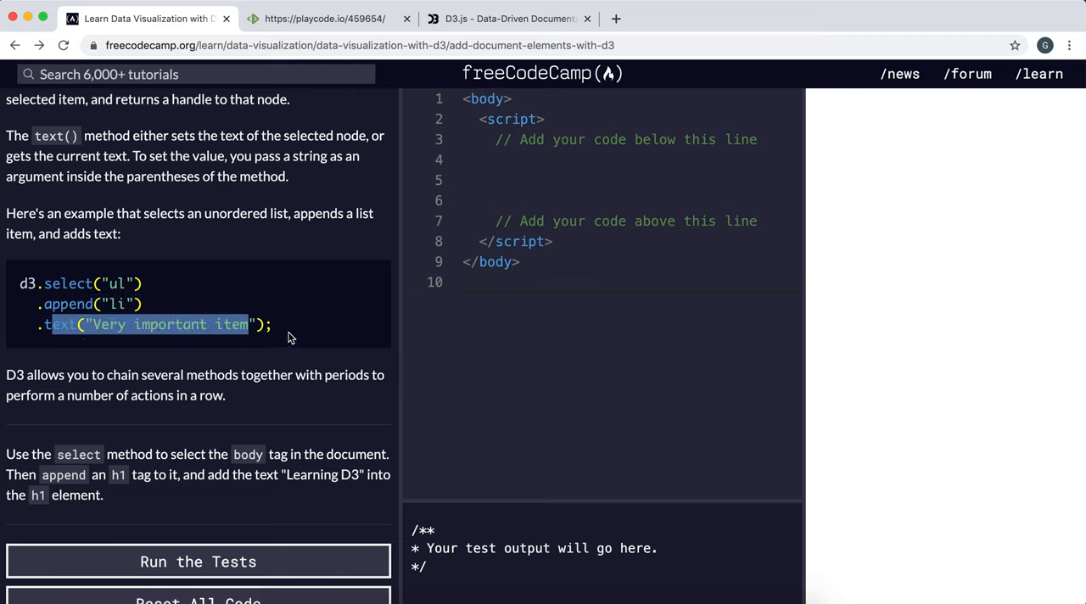
mouse_move(256, 390)
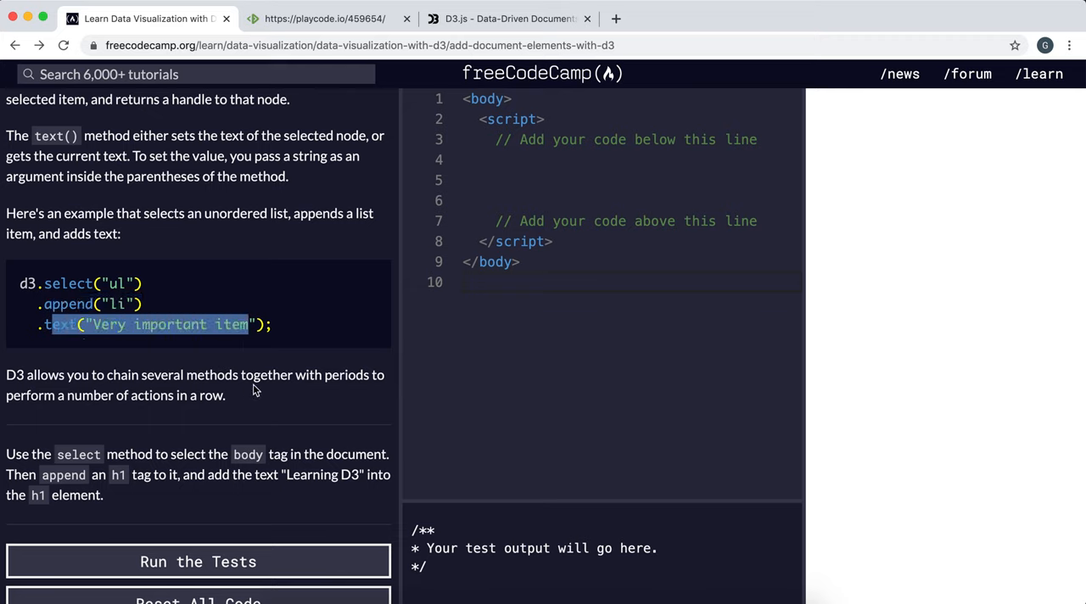
mouse_move(360, 343)
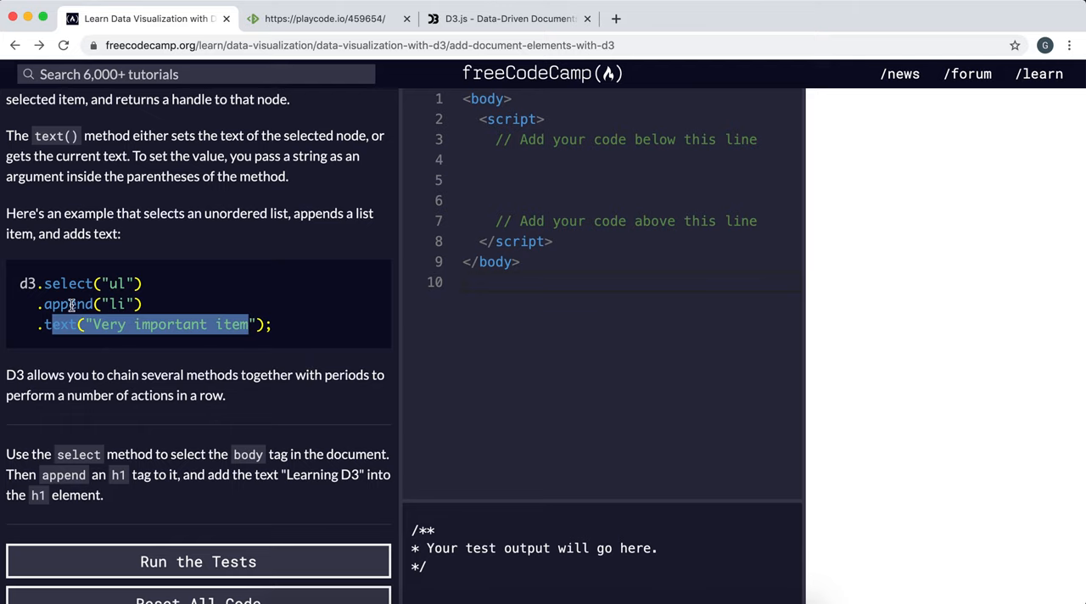
scroll(down, 3)
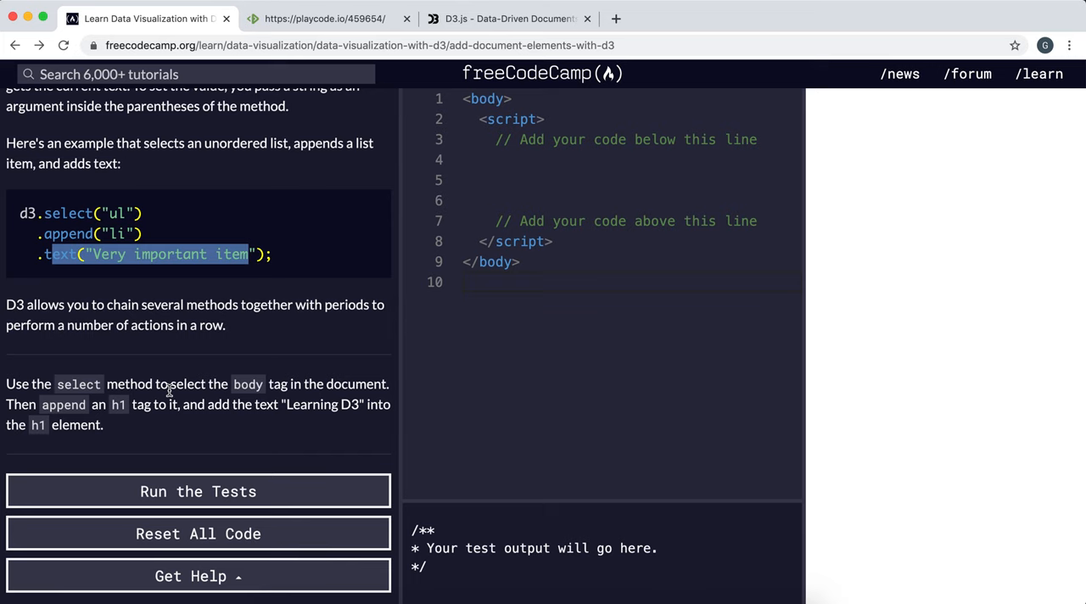
click(198, 491)
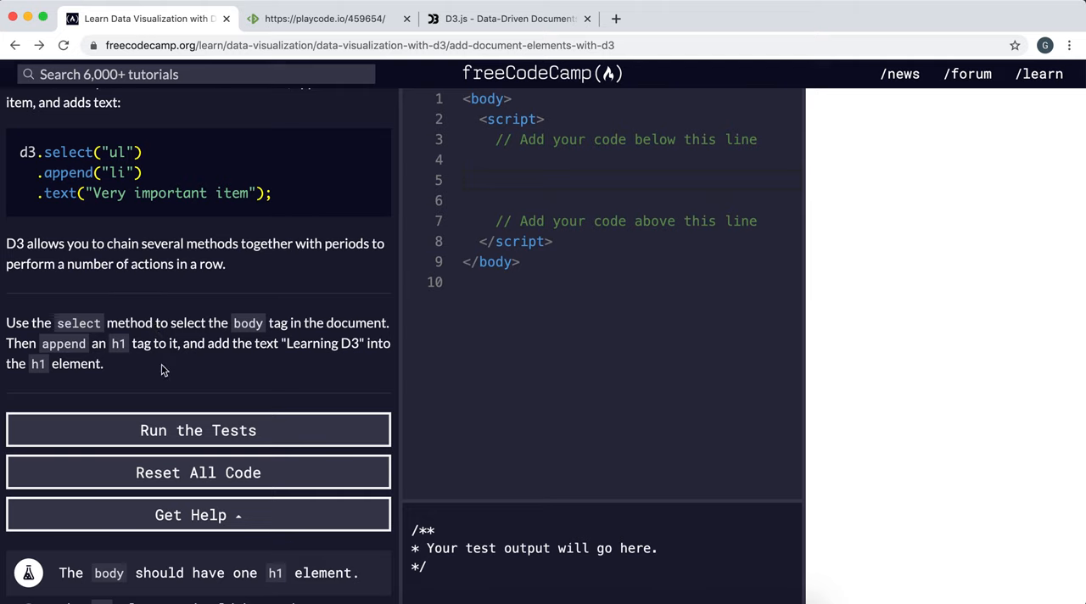
mouse_move(342, 322)
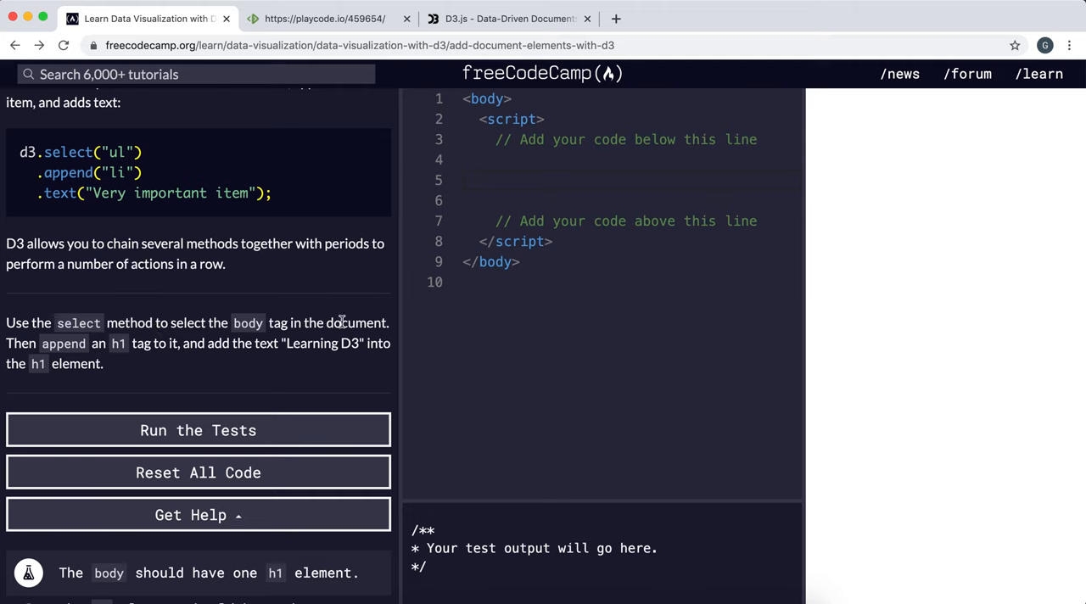
- On line 5, type d3.select('body') and start a new line for chaining
text(d3)
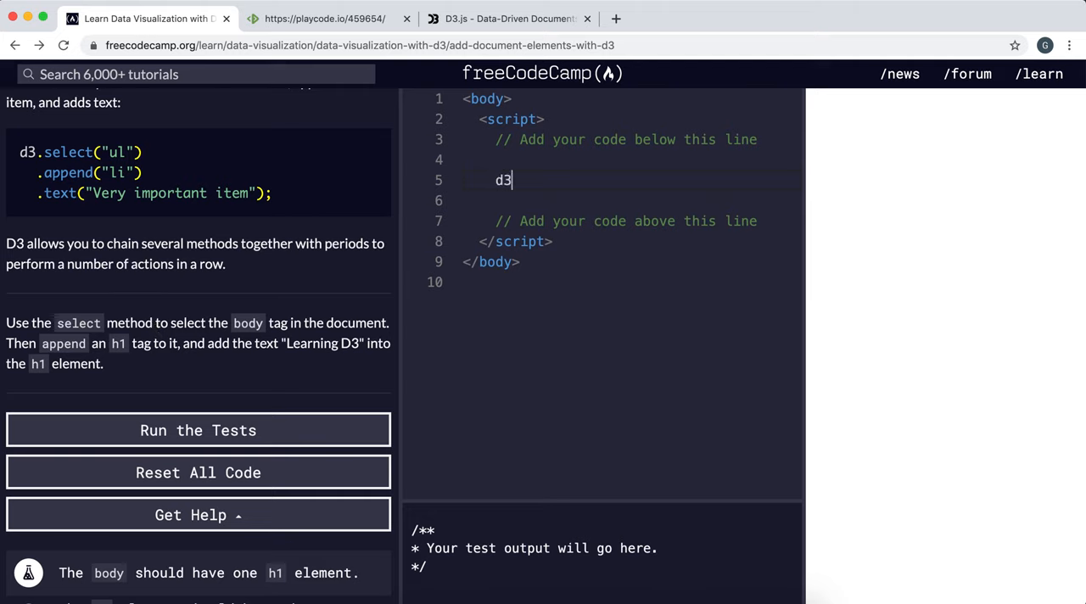
text(.sele)
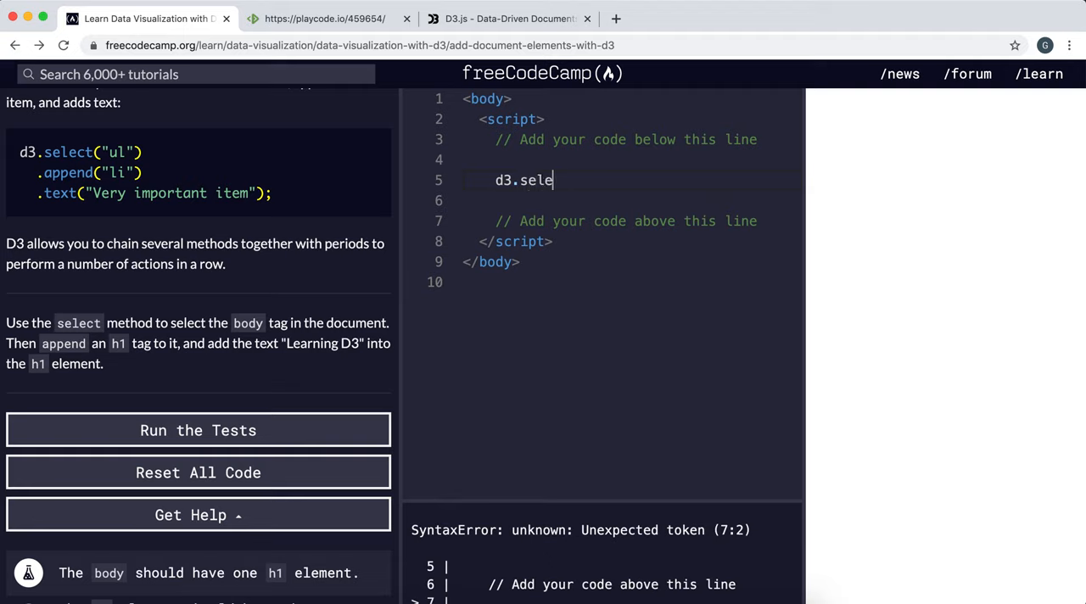
text(ct())
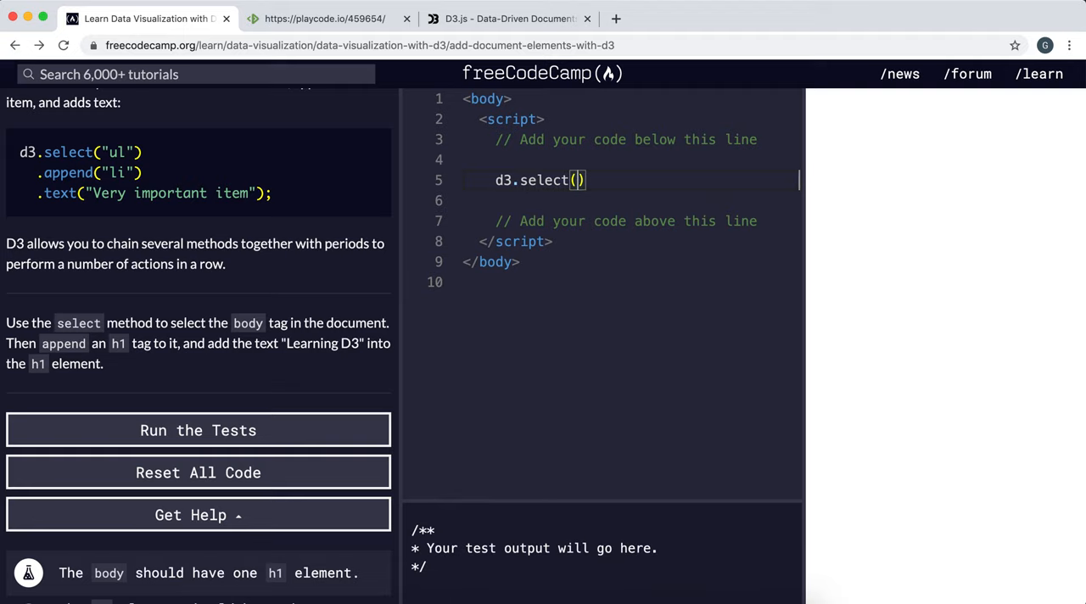
text('body')
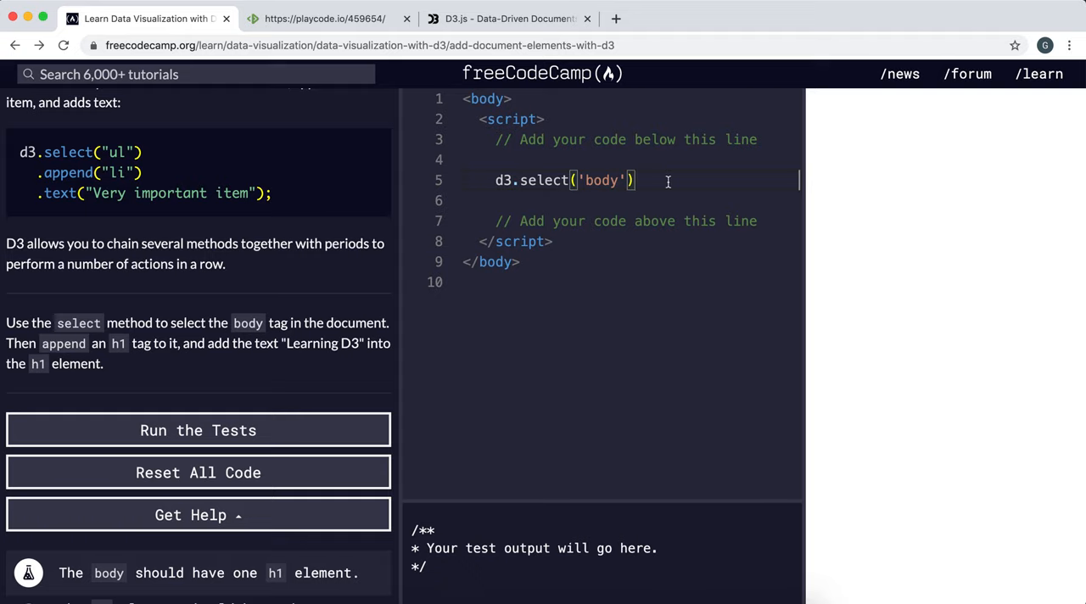
key(enter)
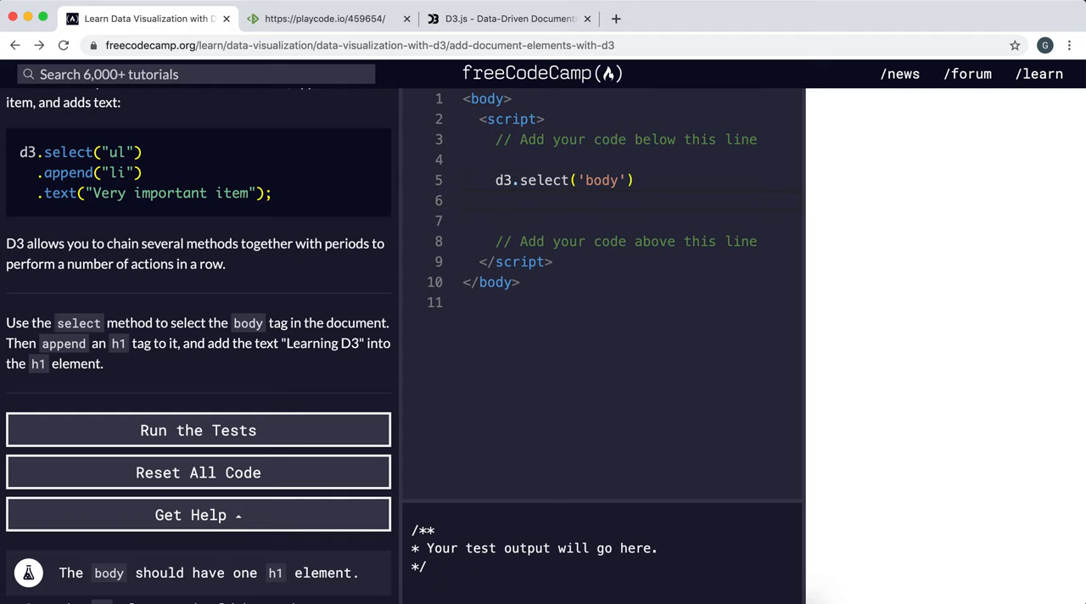
- Chain .append('h1') and .text('Learning D3') to render the heading
text(.append()
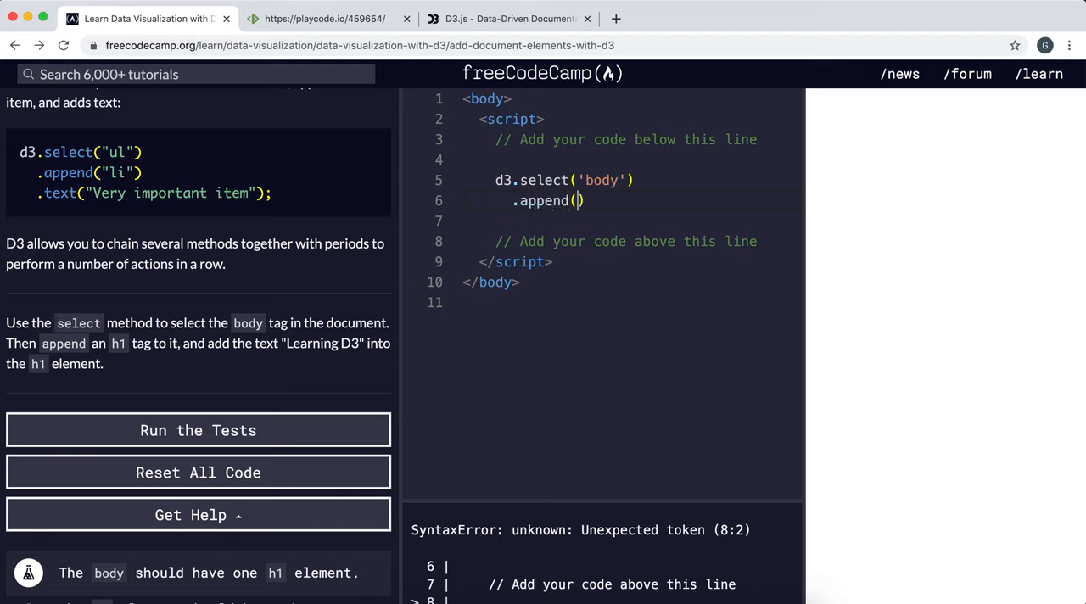
text('h1')
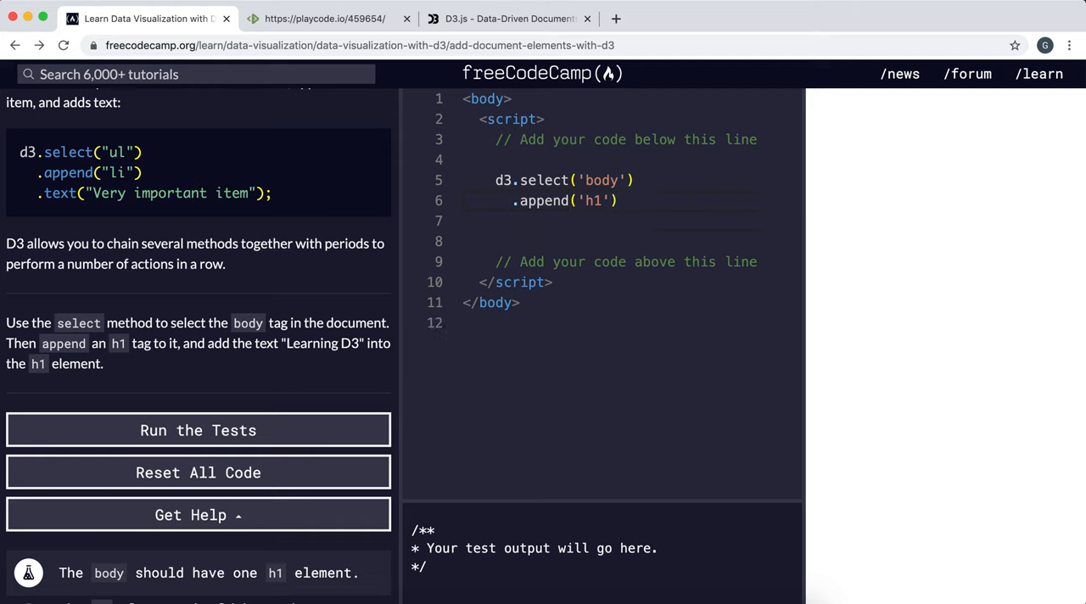
text(.text())
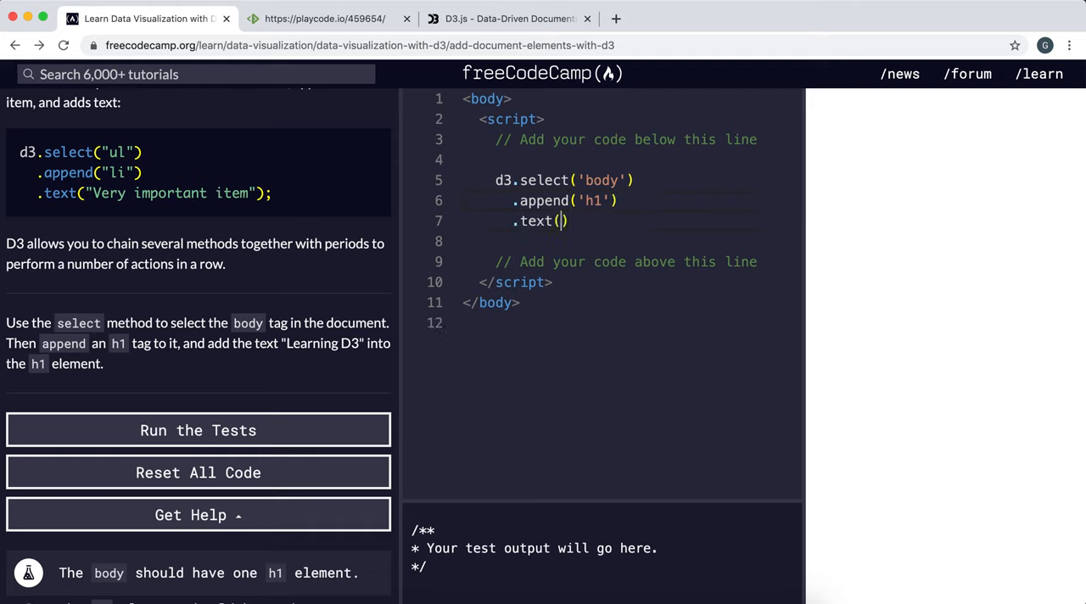
text('')
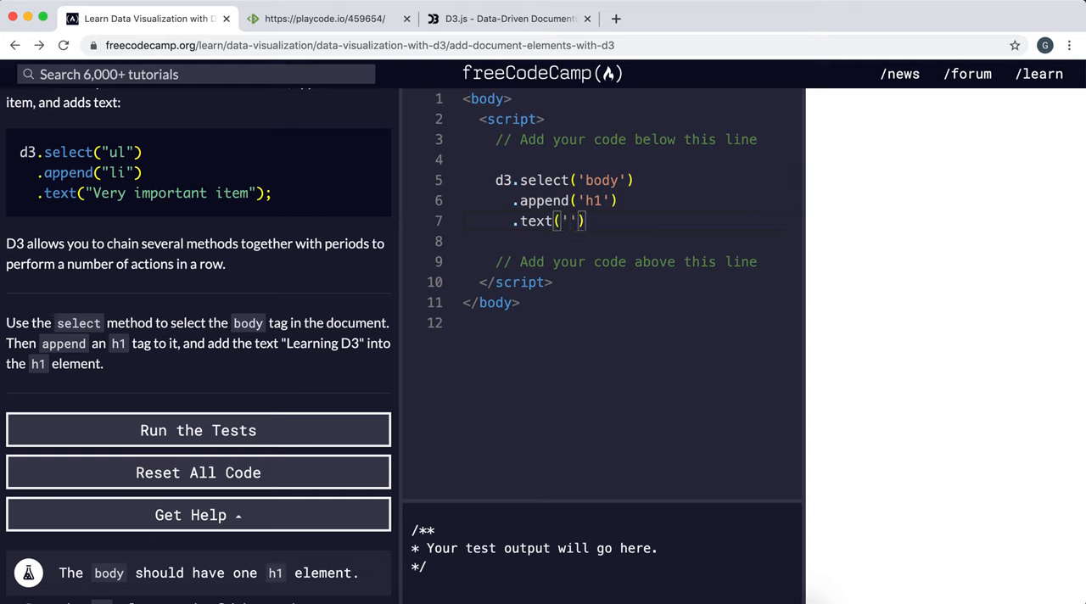
text(Lea)
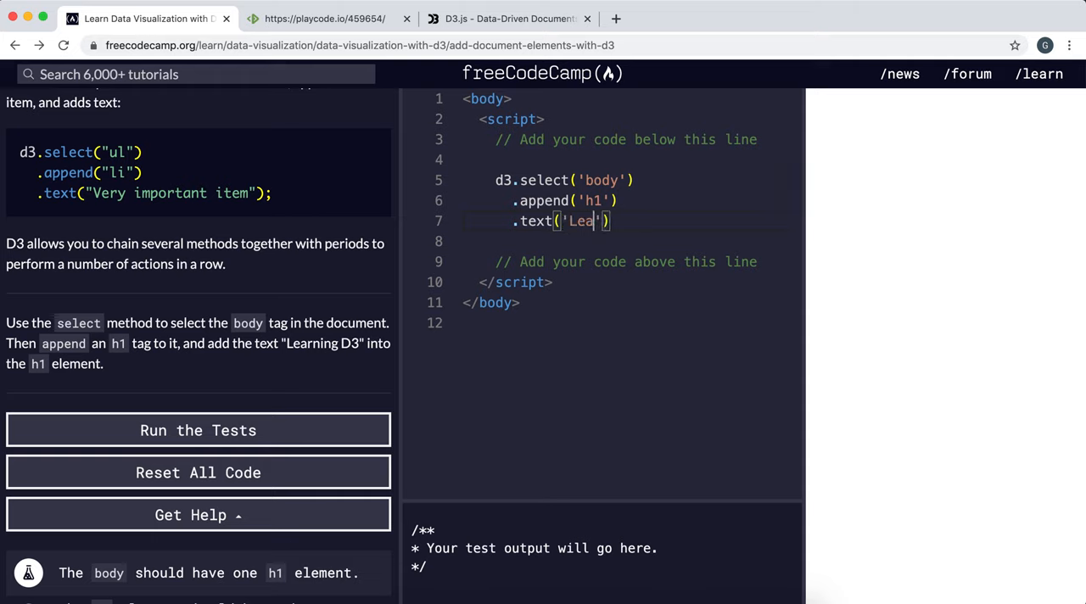
text(rning D)
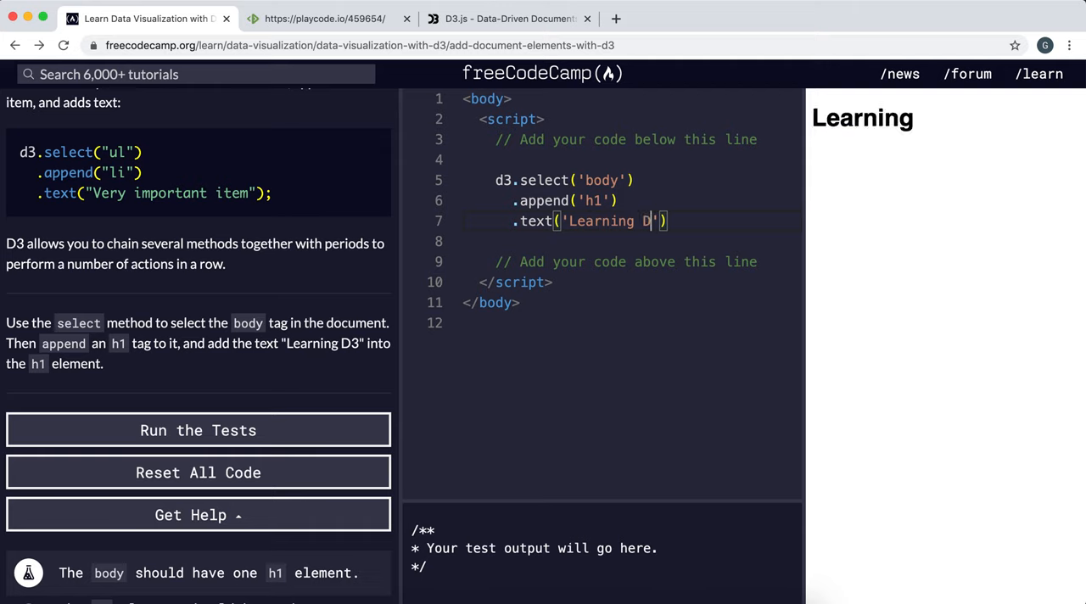
text(3)
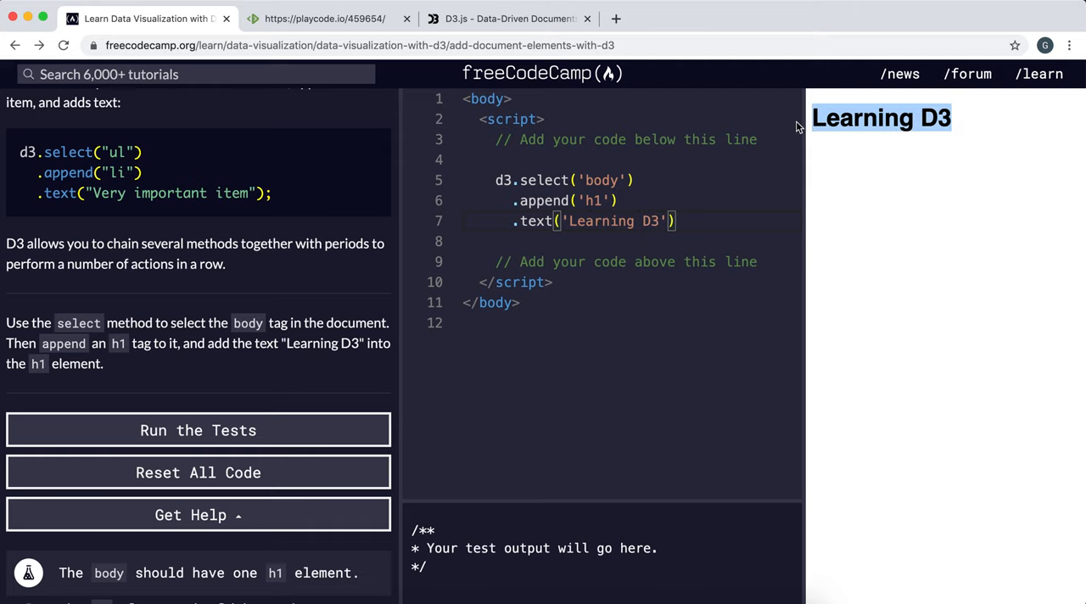
mouse_move(235, 402)
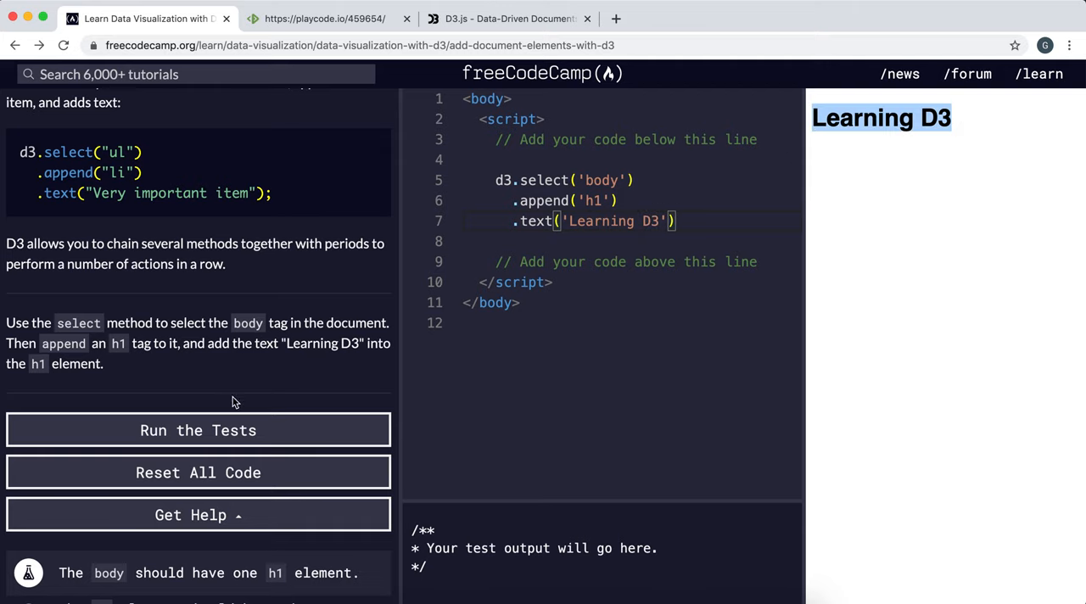